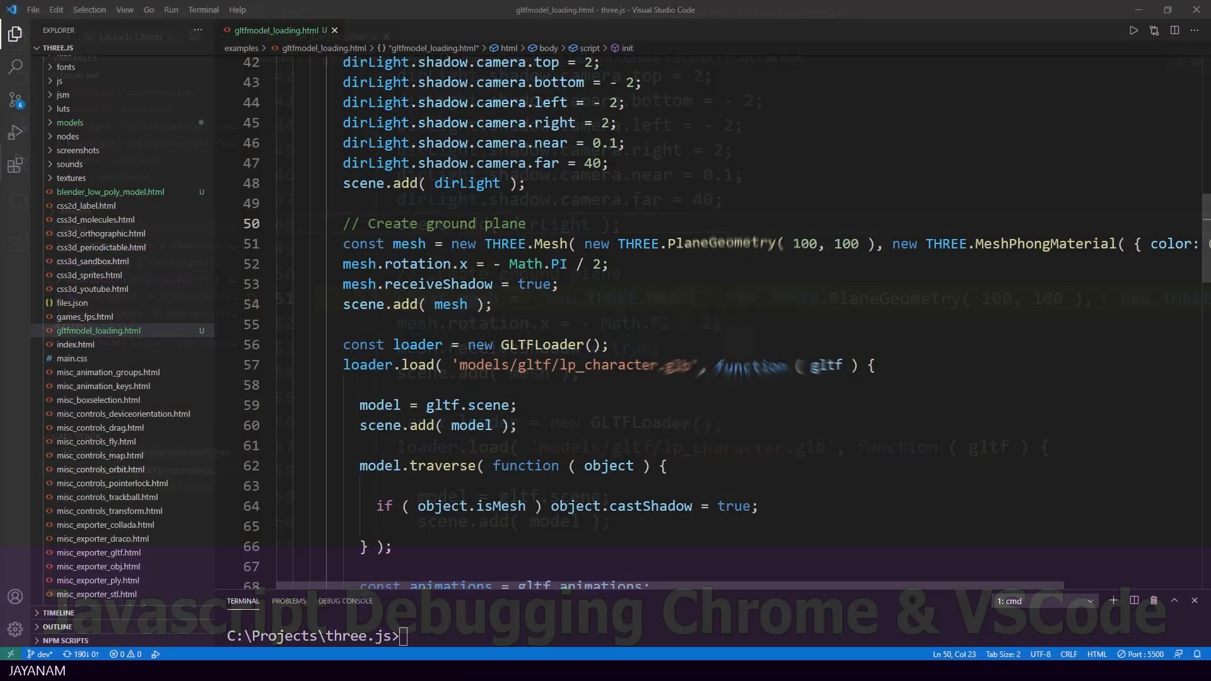
# - Preview the character model in the browser, then look up Live Server among installed extensions
pyautogui.click(750, 336)
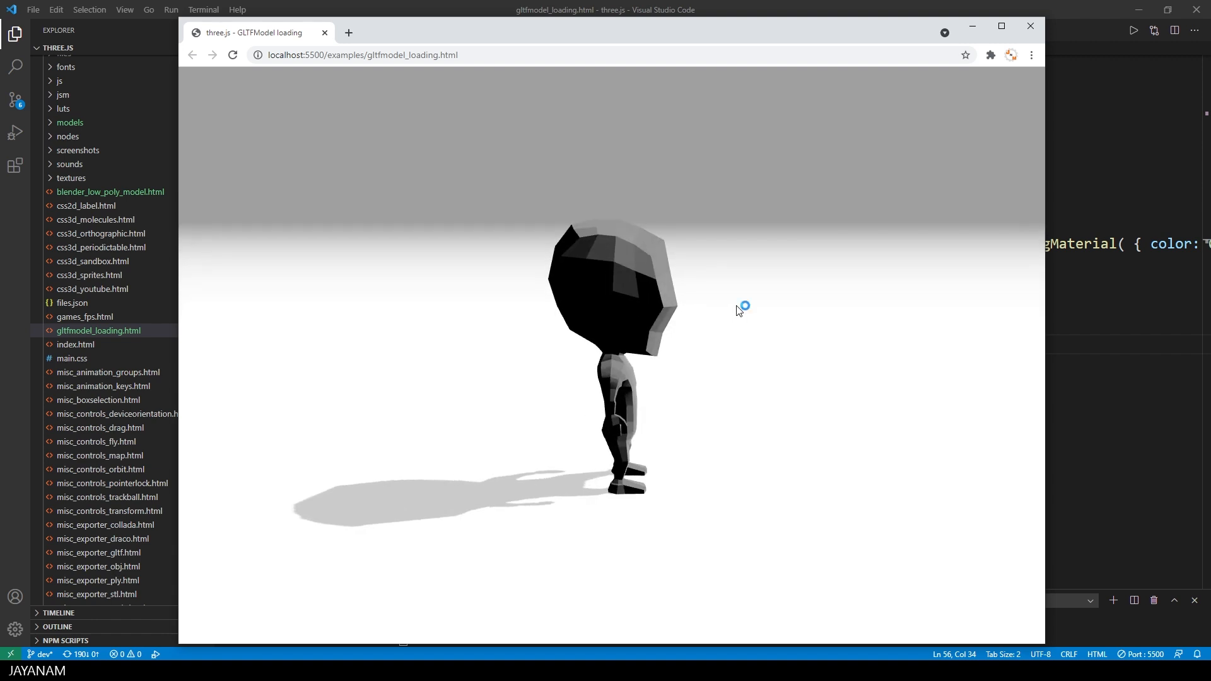
pyautogui.moveTo(739, 308); pyautogui.dragTo(626, 342)
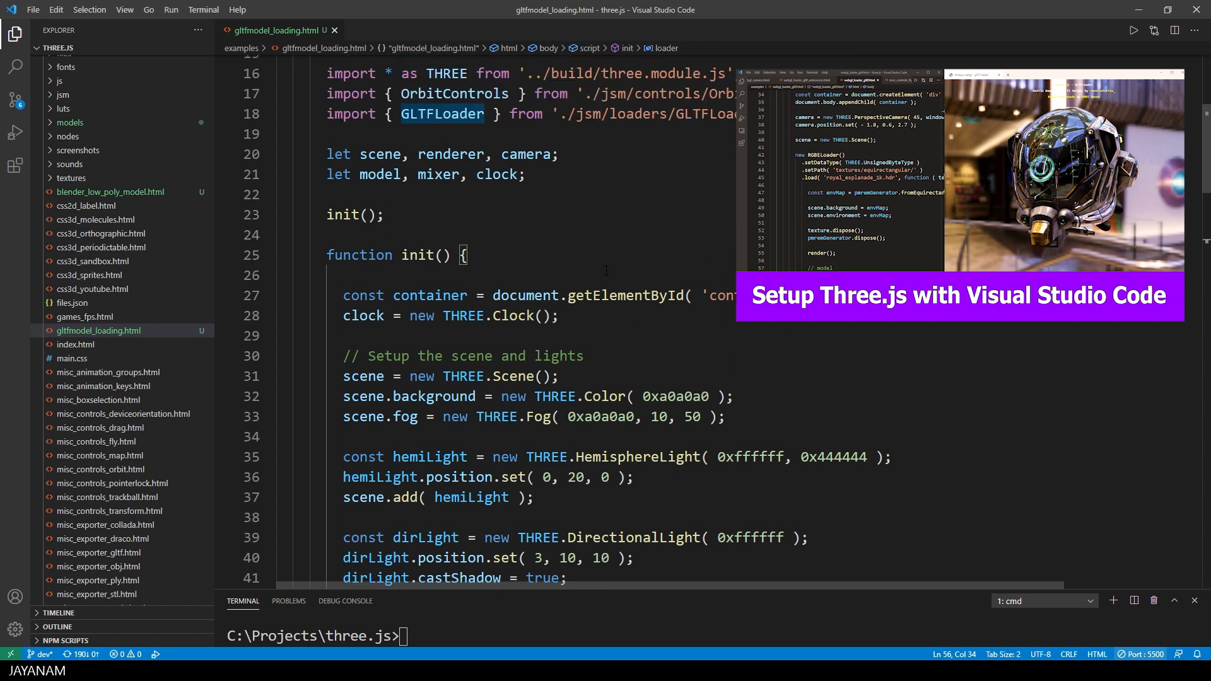
pyautogui.moveTo(105, 101)
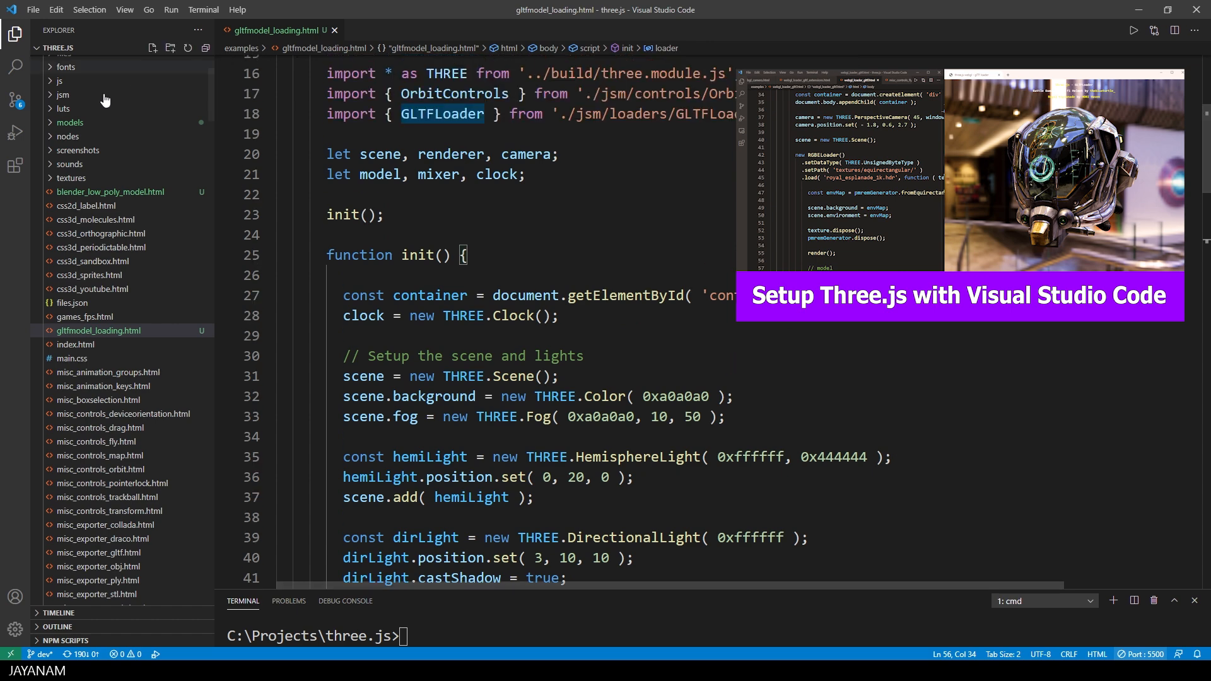
pyautogui.click(14, 165)
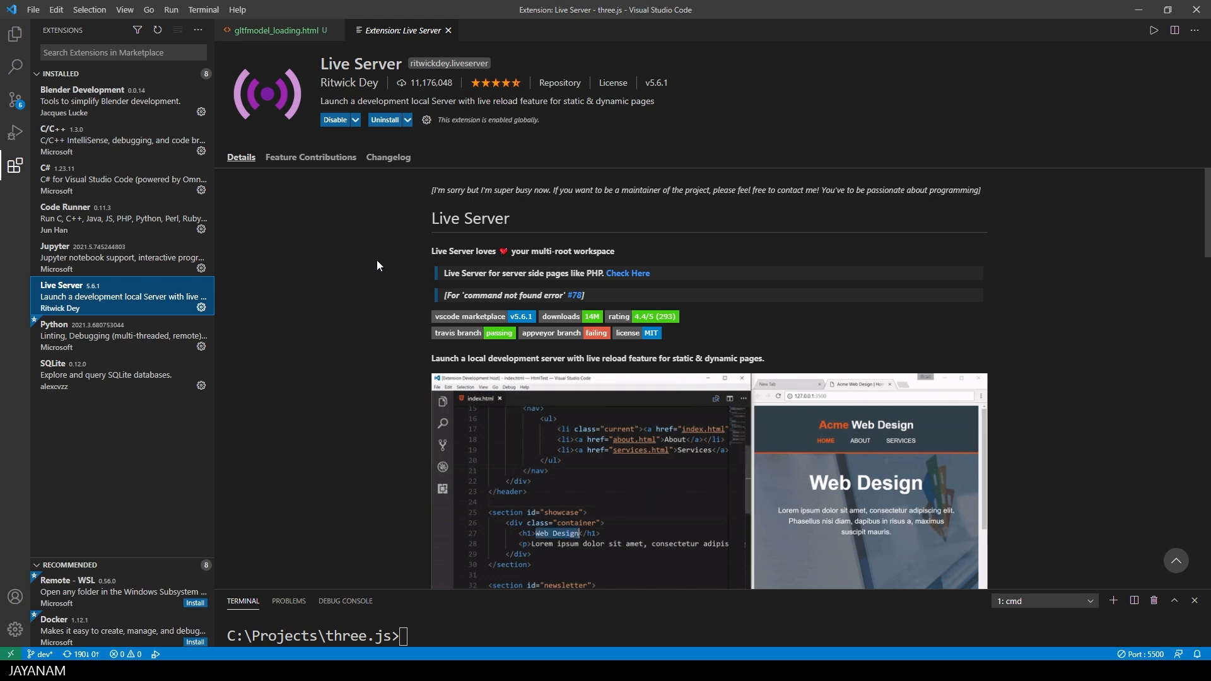
pyautogui.write('I Am Live')
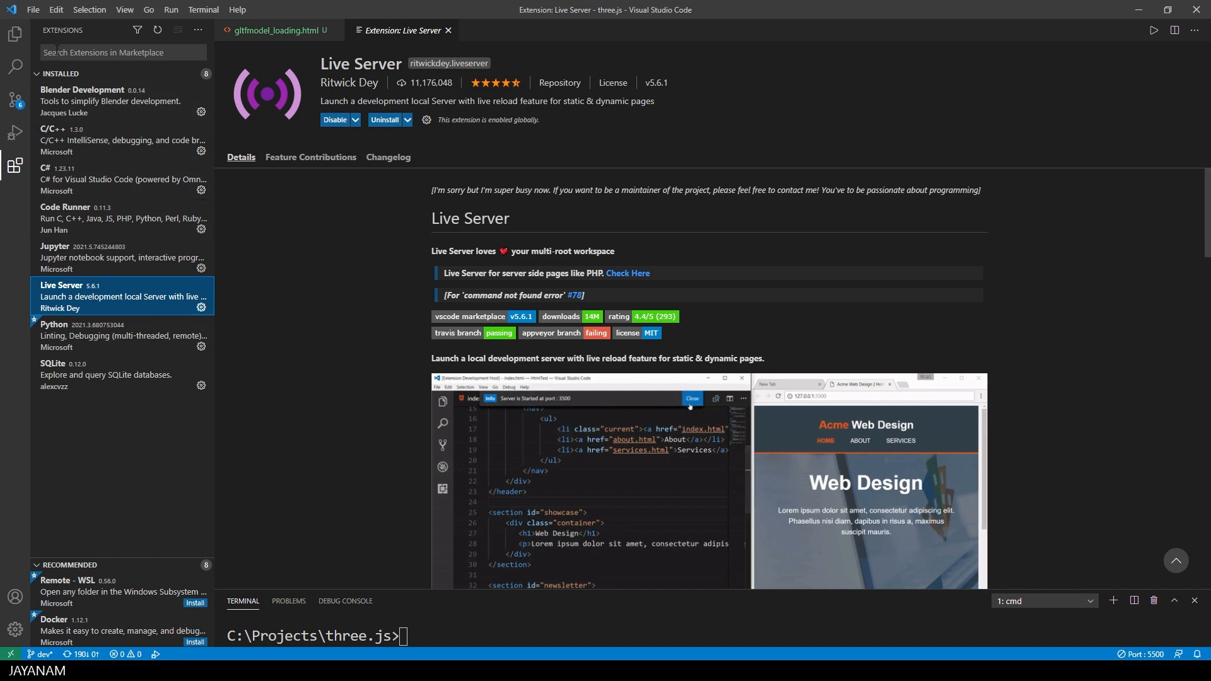
# - Search the marketplace for 'debugging chrome' and install Debugger for Chrome
pyautogui.write('debu')
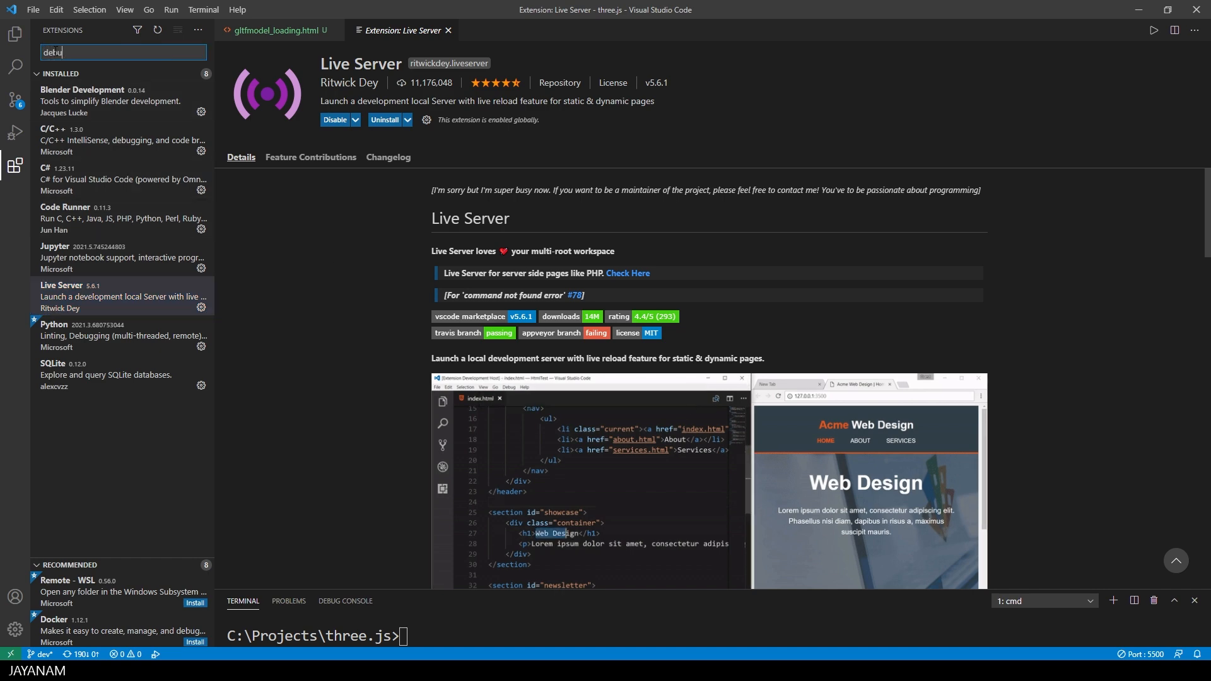
pyautogui.write('debugging')
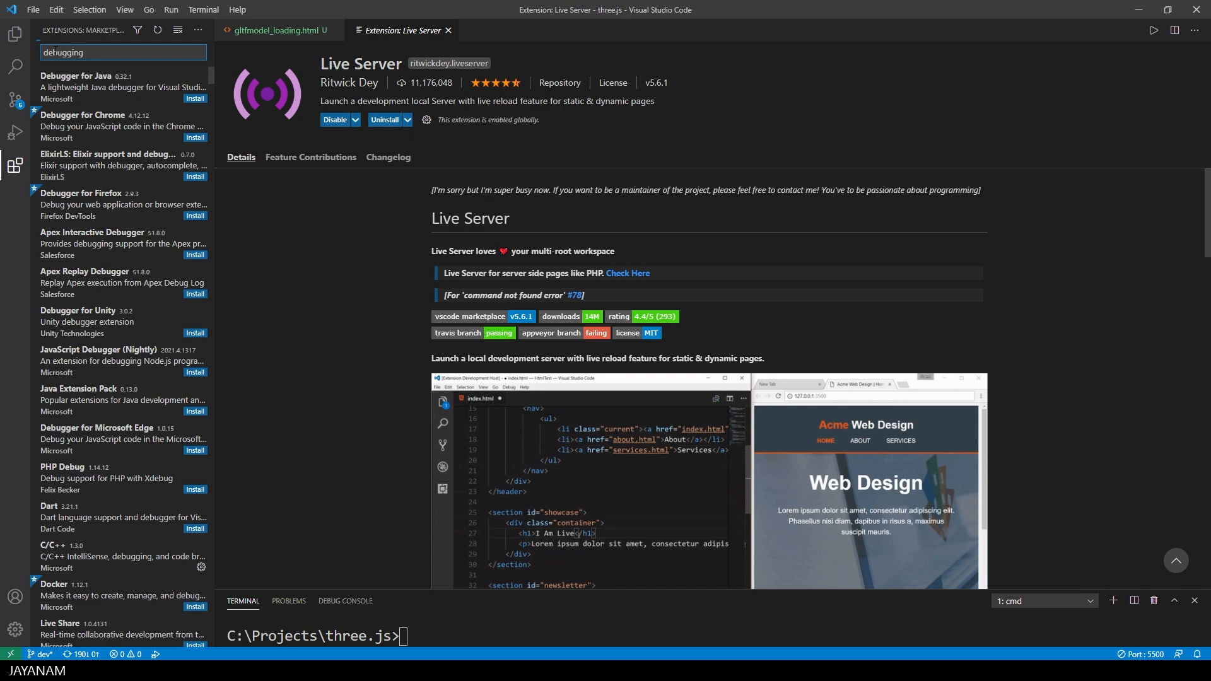
pyautogui.write('chrome')
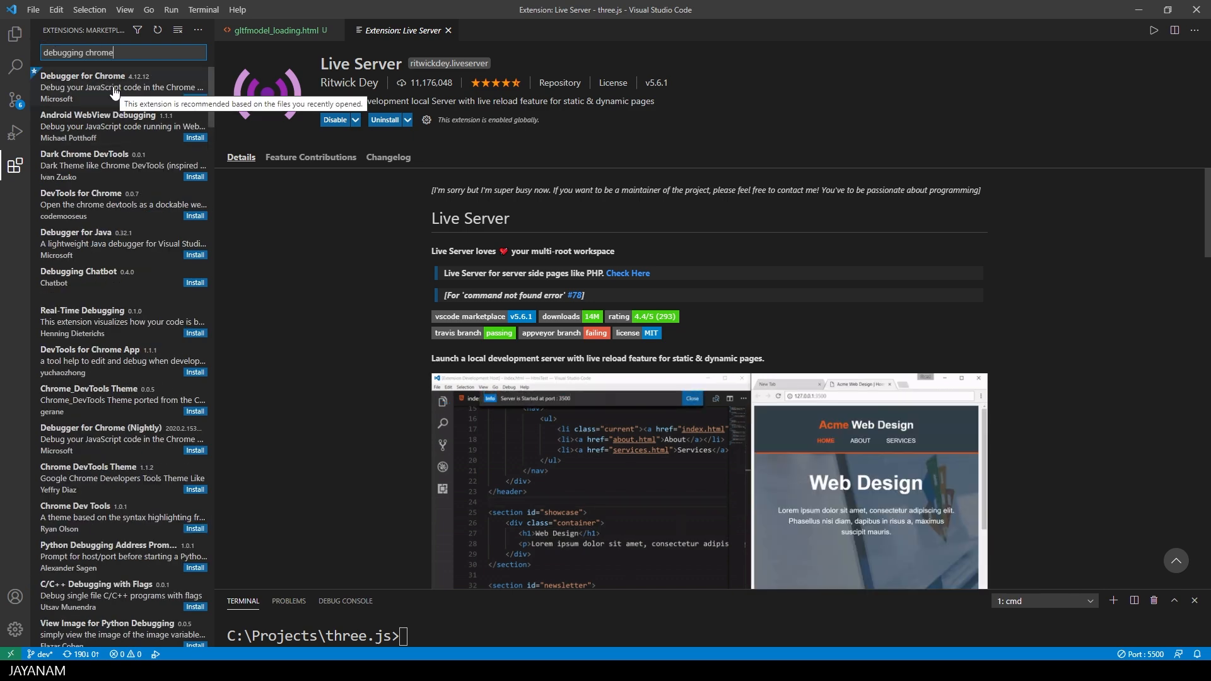
pyautogui.click(111, 87)
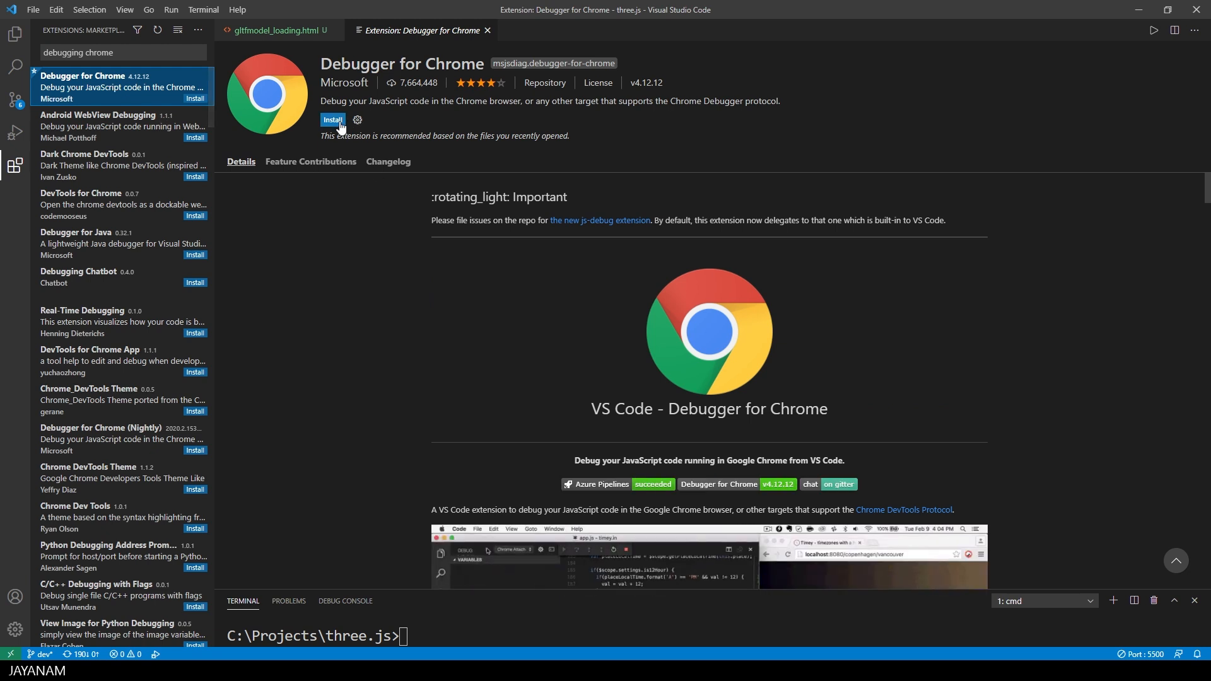
pyautogui.click(332, 120)
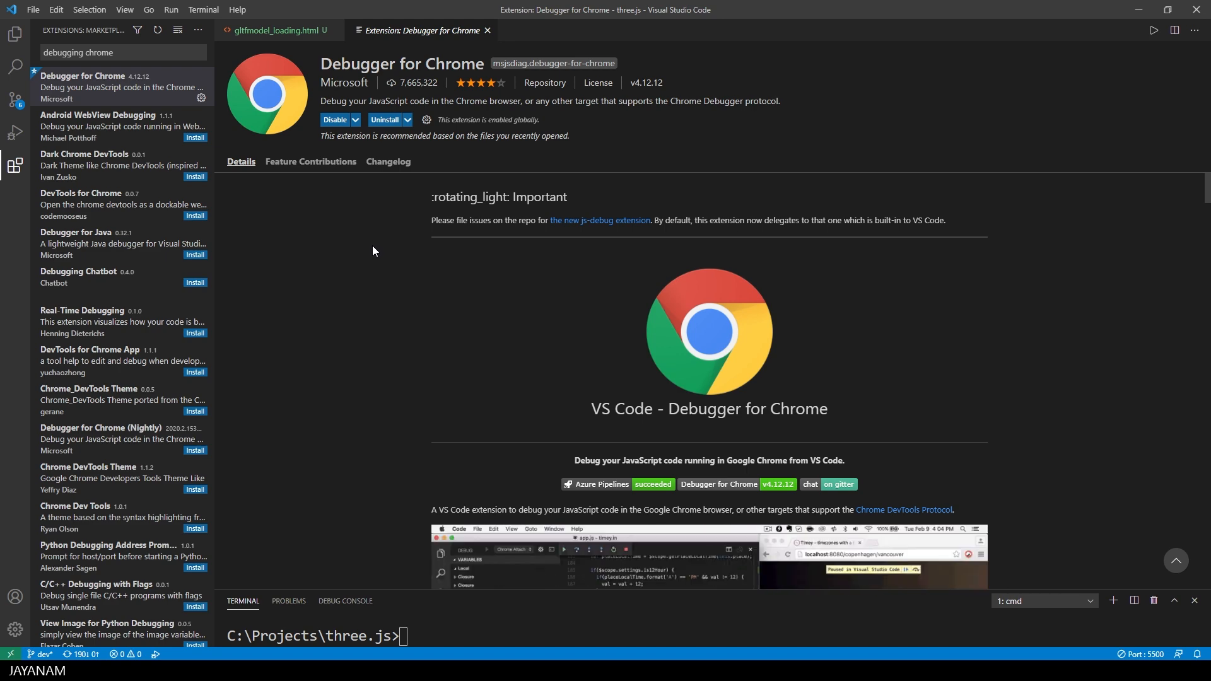
# - Scroll the Debugger for Chrome README to the localhost launch examples, then show the project Explorer
pyautogui.scroll(-3)
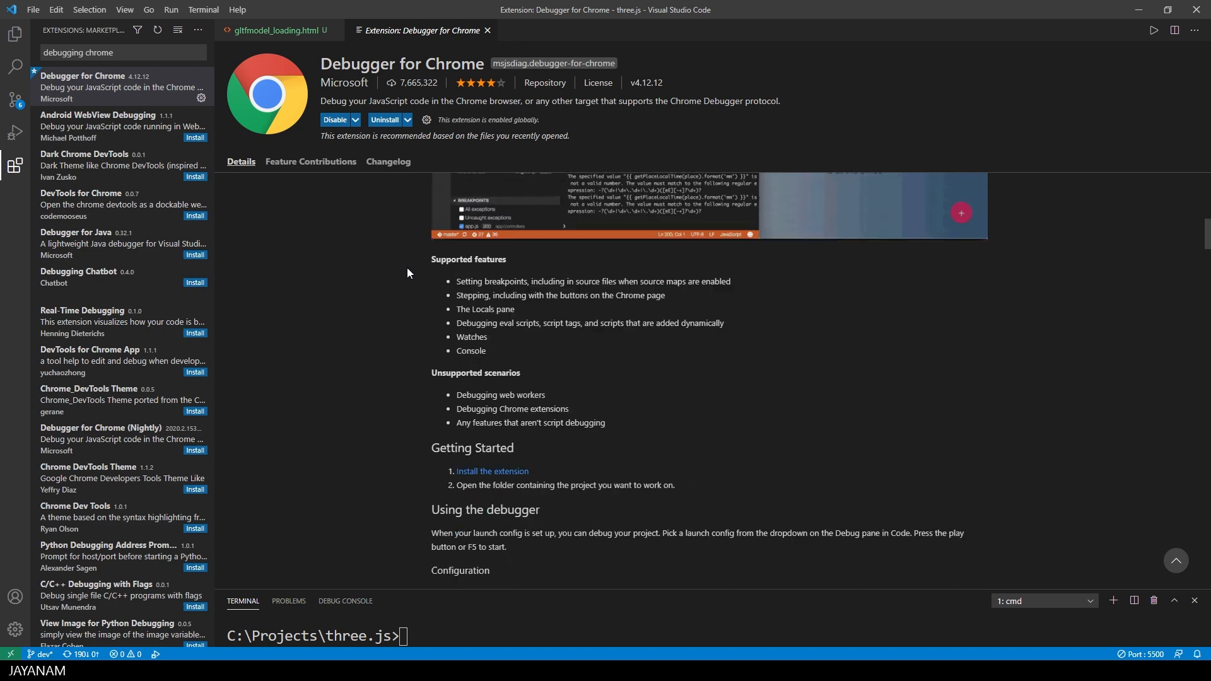
pyautogui.scroll(-3)
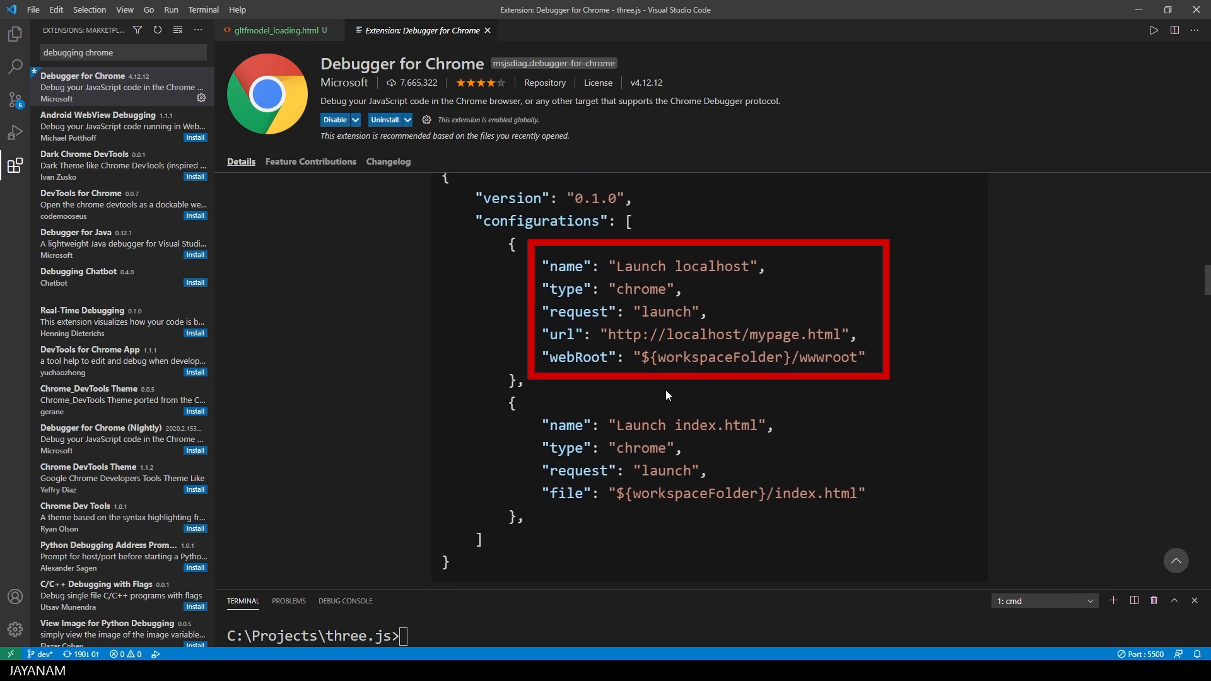
pyautogui.doubleClick(703, 334)
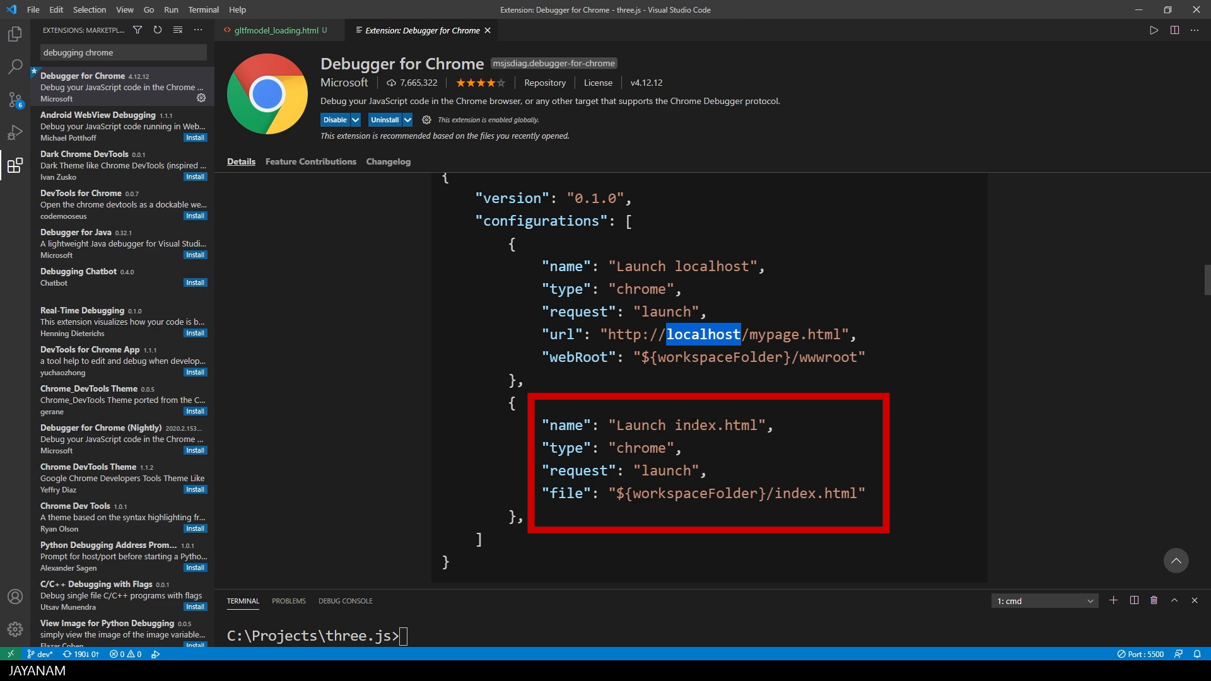
pyautogui.click(14, 31)
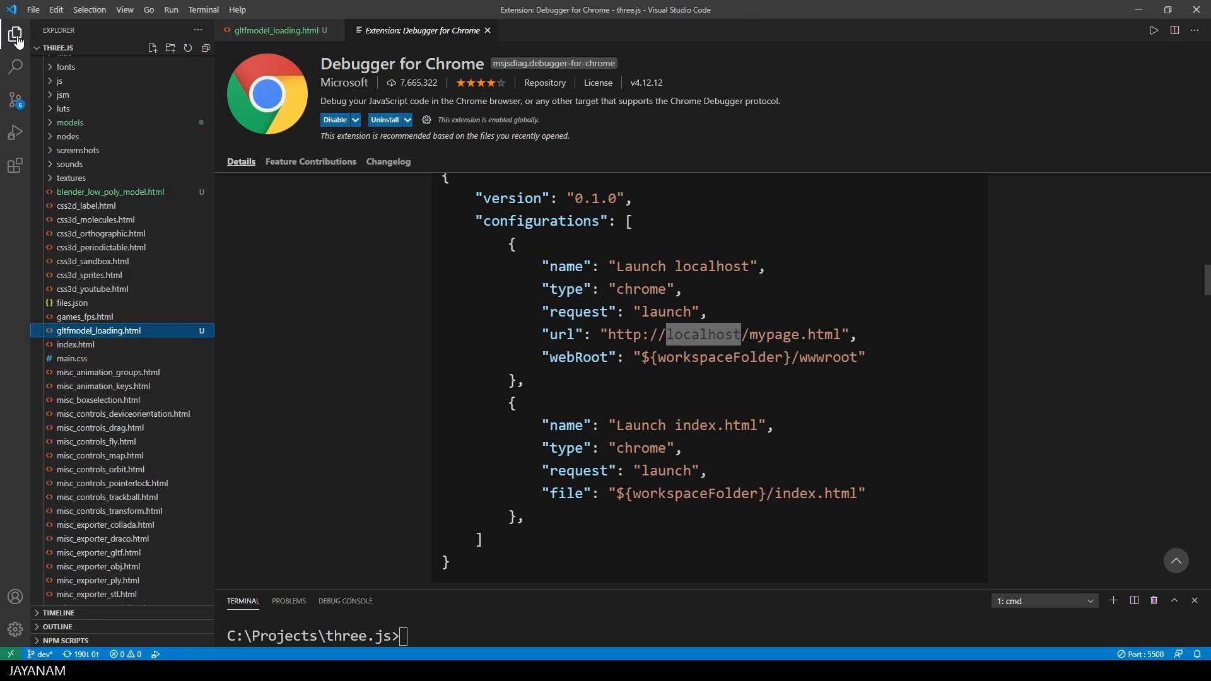
# - Return to gltfmodel_loading.html and set a breakpoint on line 27
pyautogui.click(278, 30)
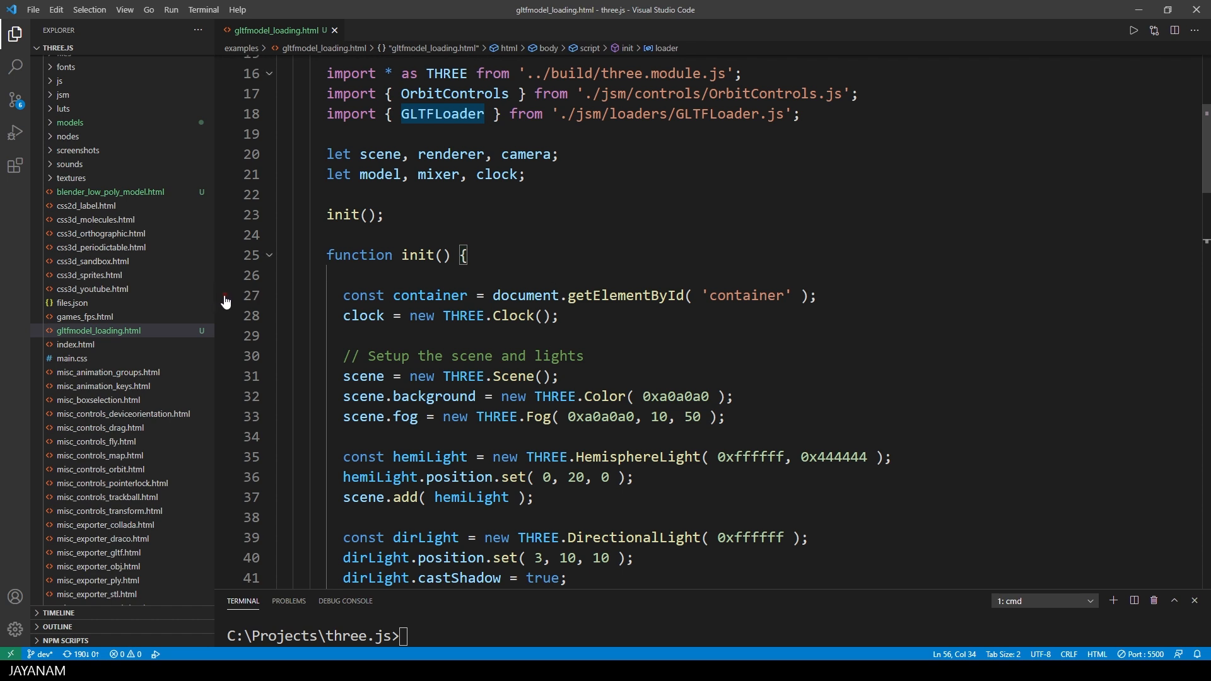
pyautogui.click(224, 295)
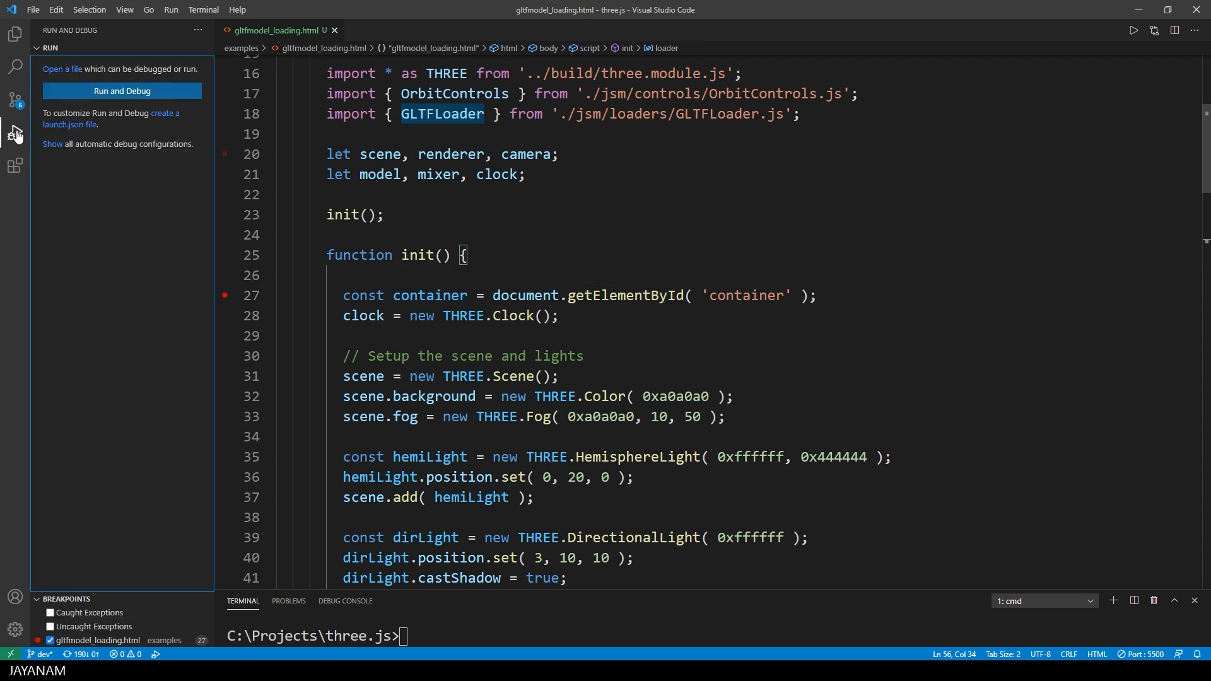
pyautogui.moveTo(81, 134)
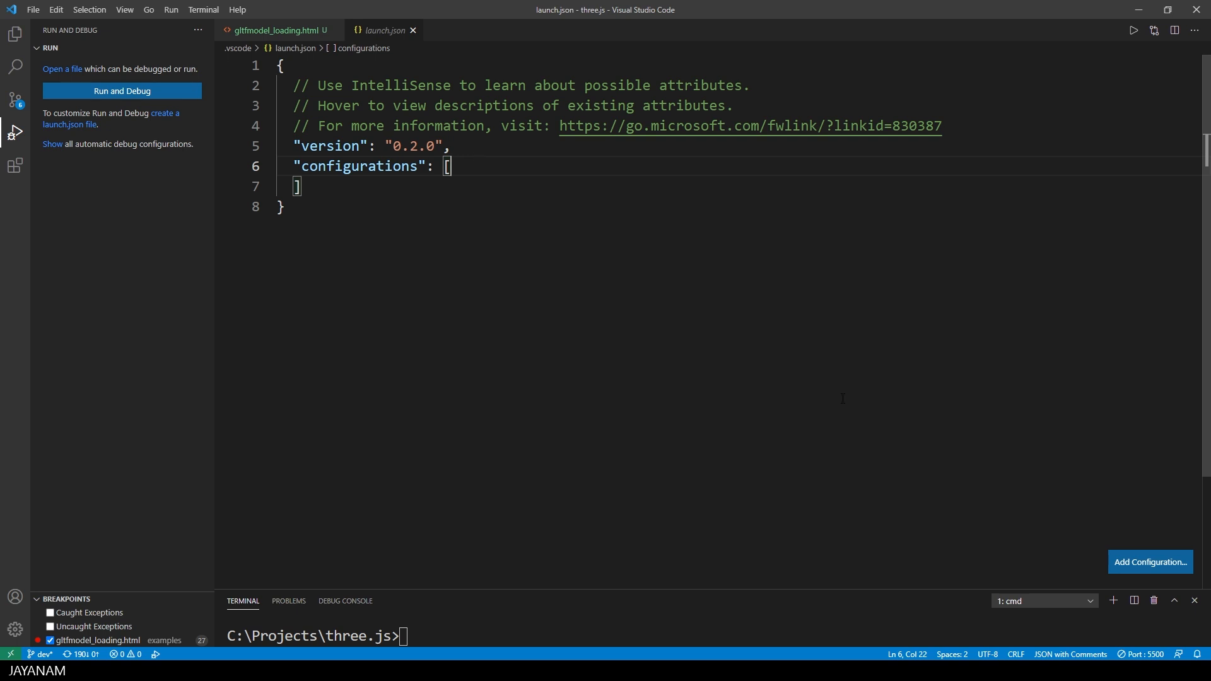
pyautogui.moveTo(1153, 566)
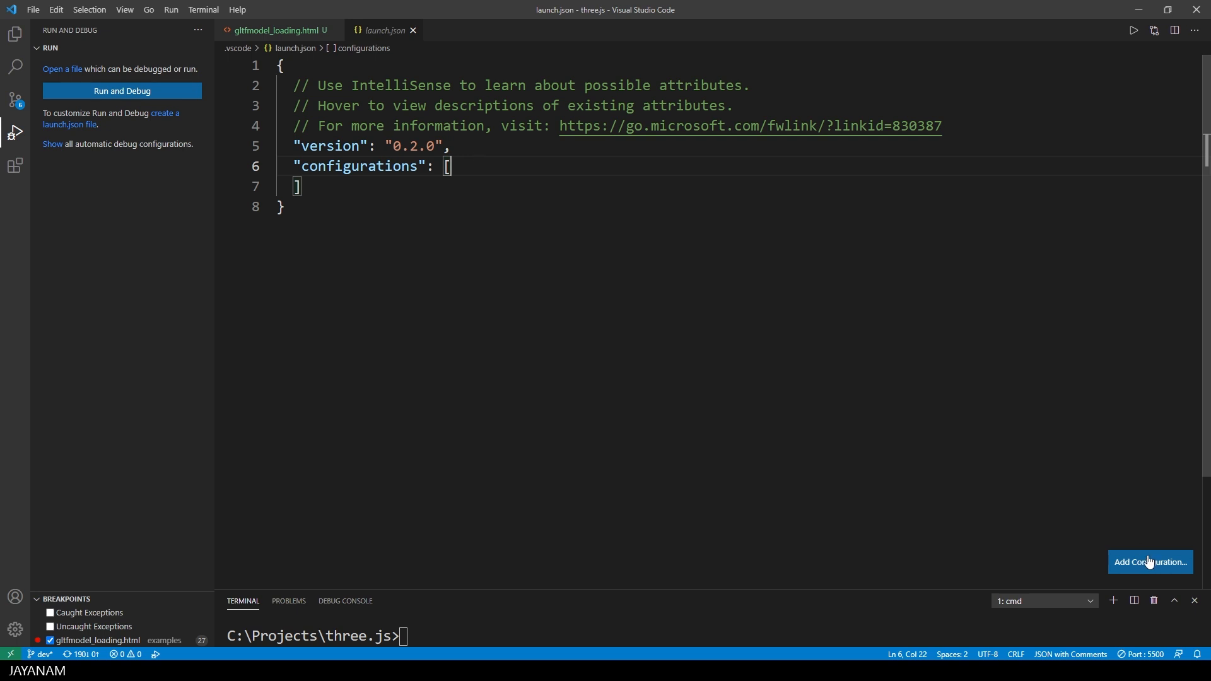
# - Add a Launch Chrome configuration for localhost:5500/examples/gltfmodel_loading.html and start debugging
pyautogui.click(1150, 562)
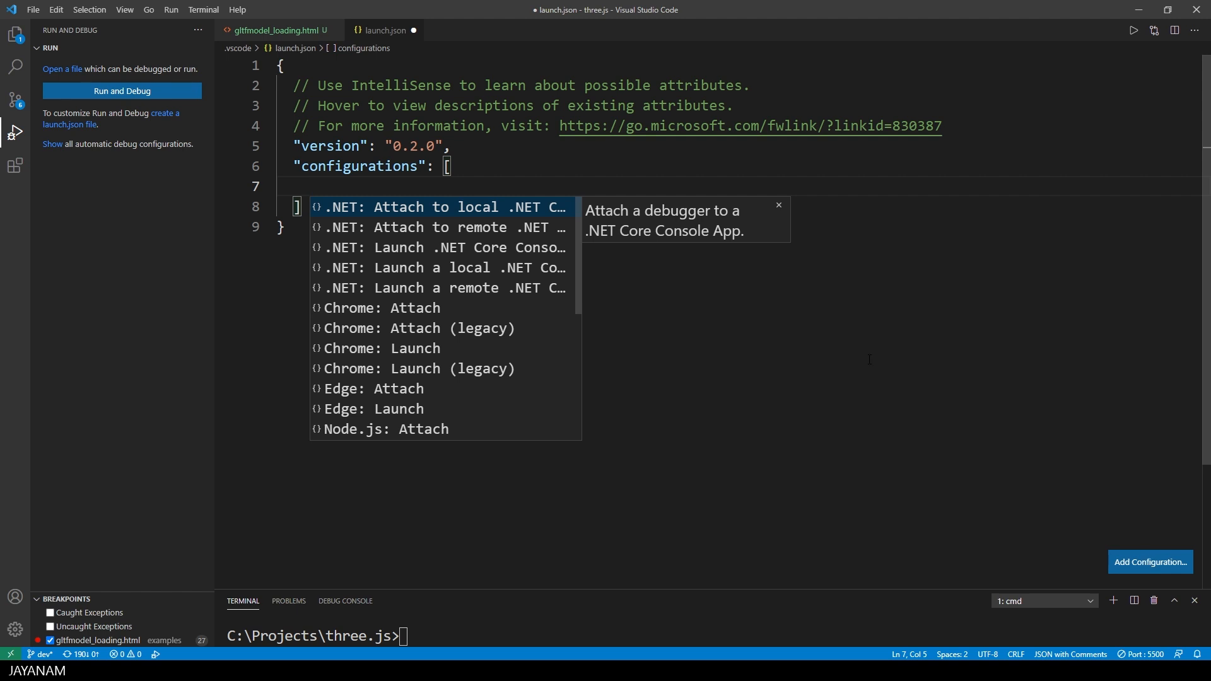
pyautogui.moveTo(406, 352)
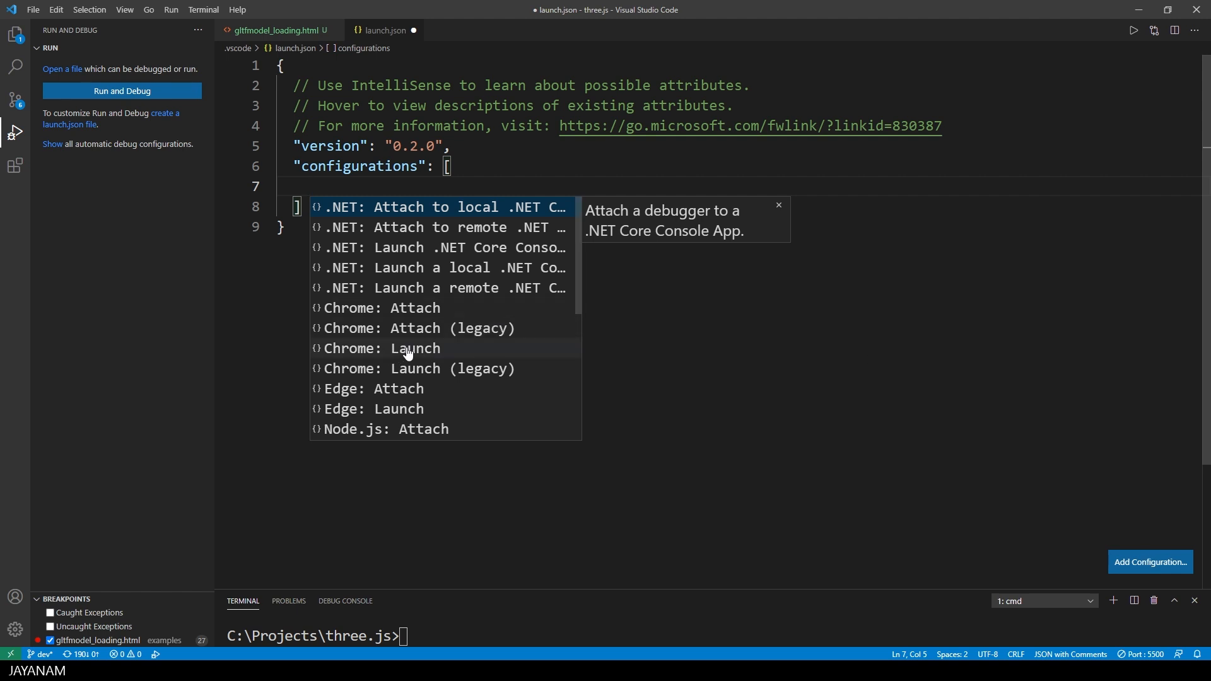
pyautogui.click(408, 348)
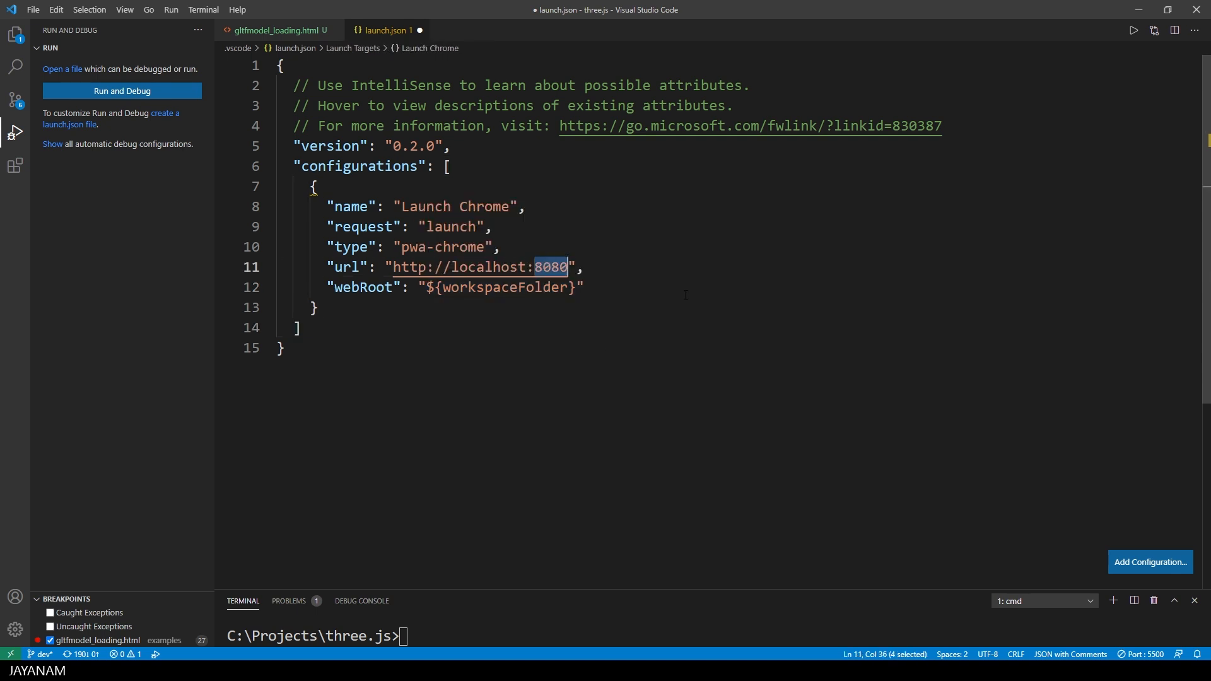
pyautogui.write('5500')
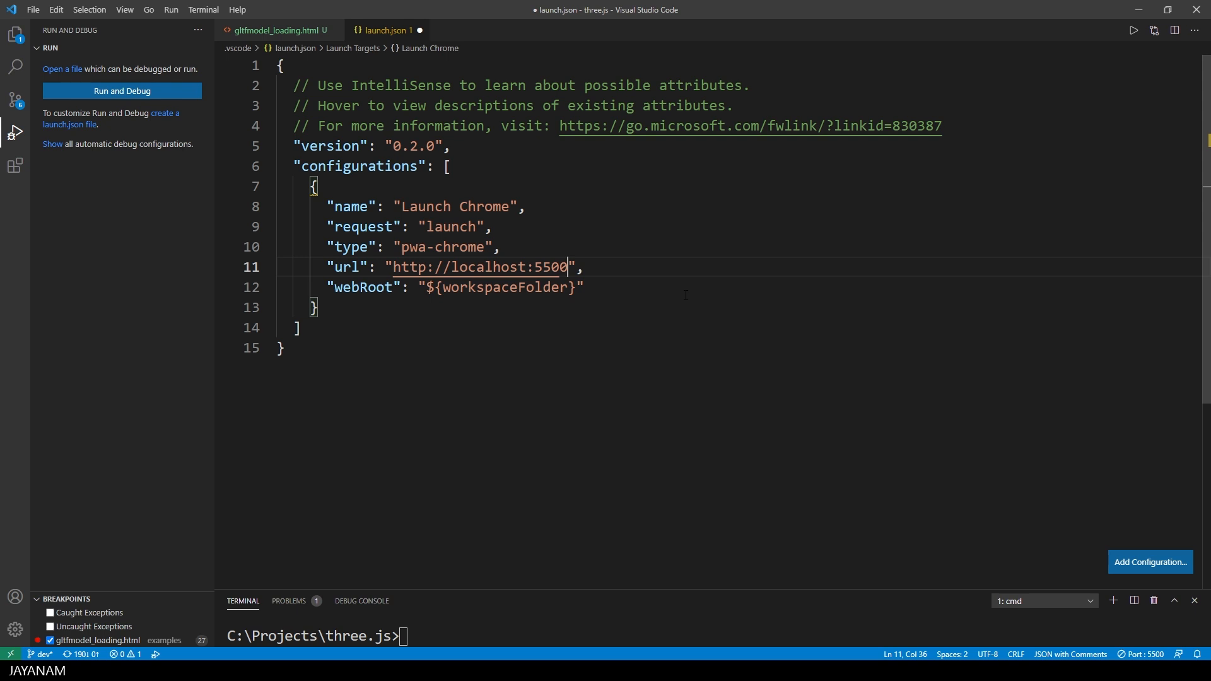
pyautogui.write('/examples/')
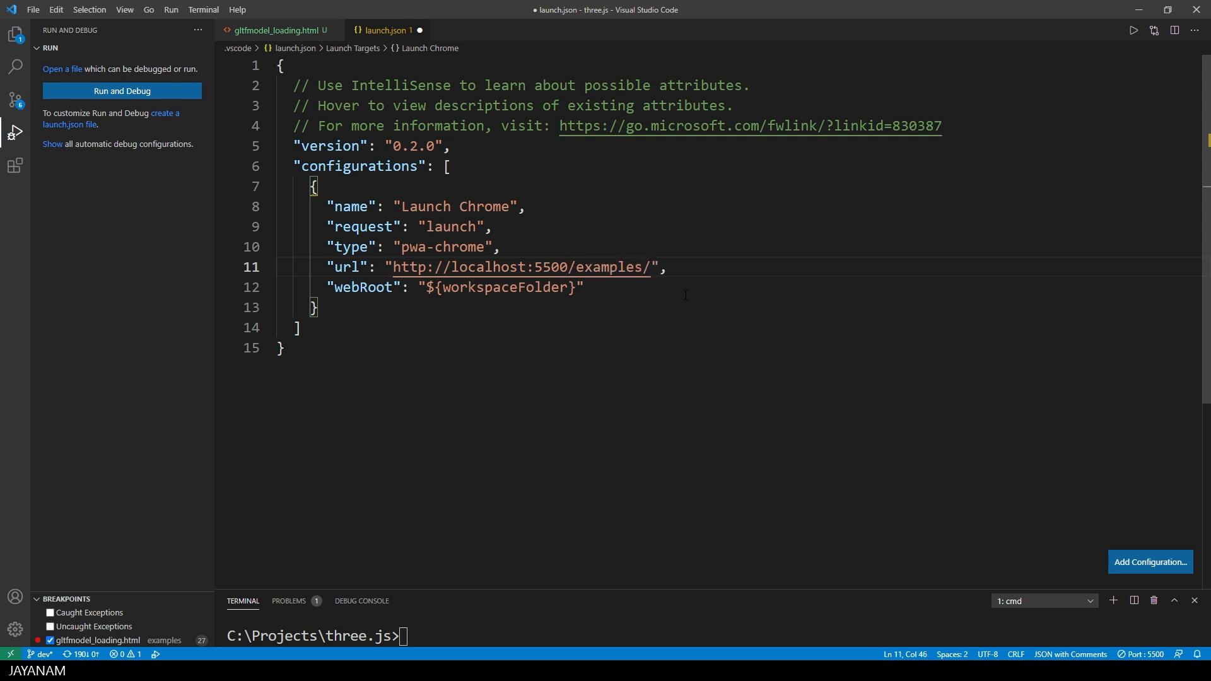
pyautogui.write('g')
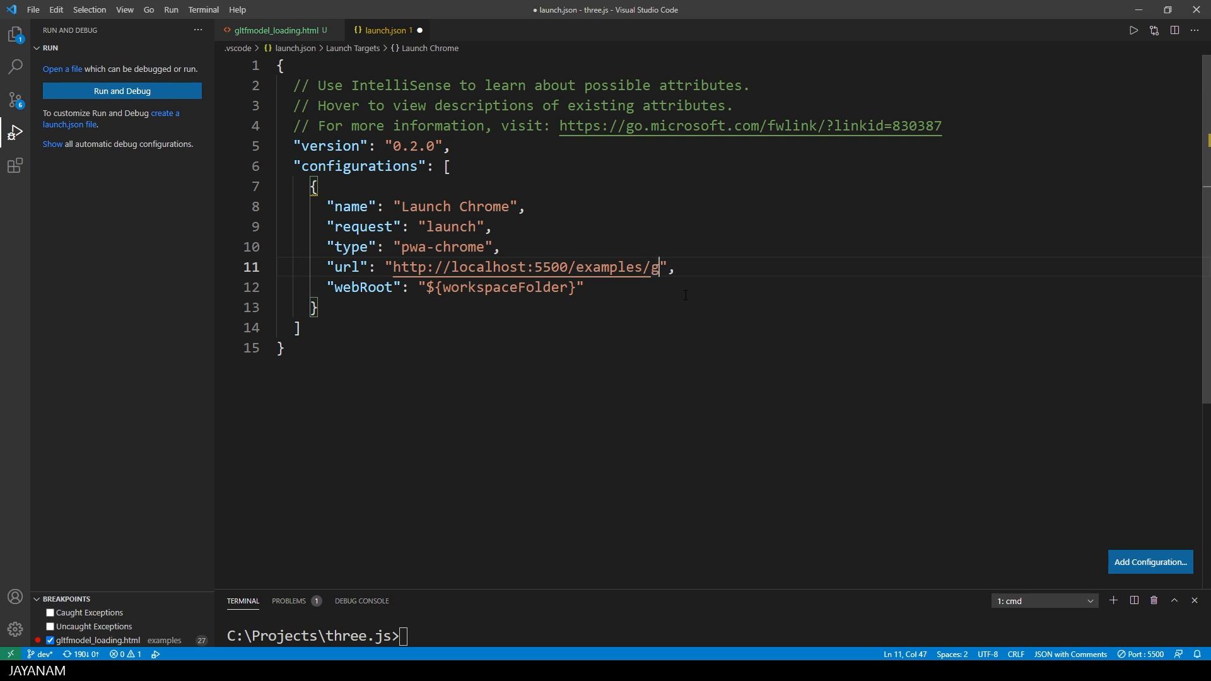
pyautogui.write('ltfmodel')
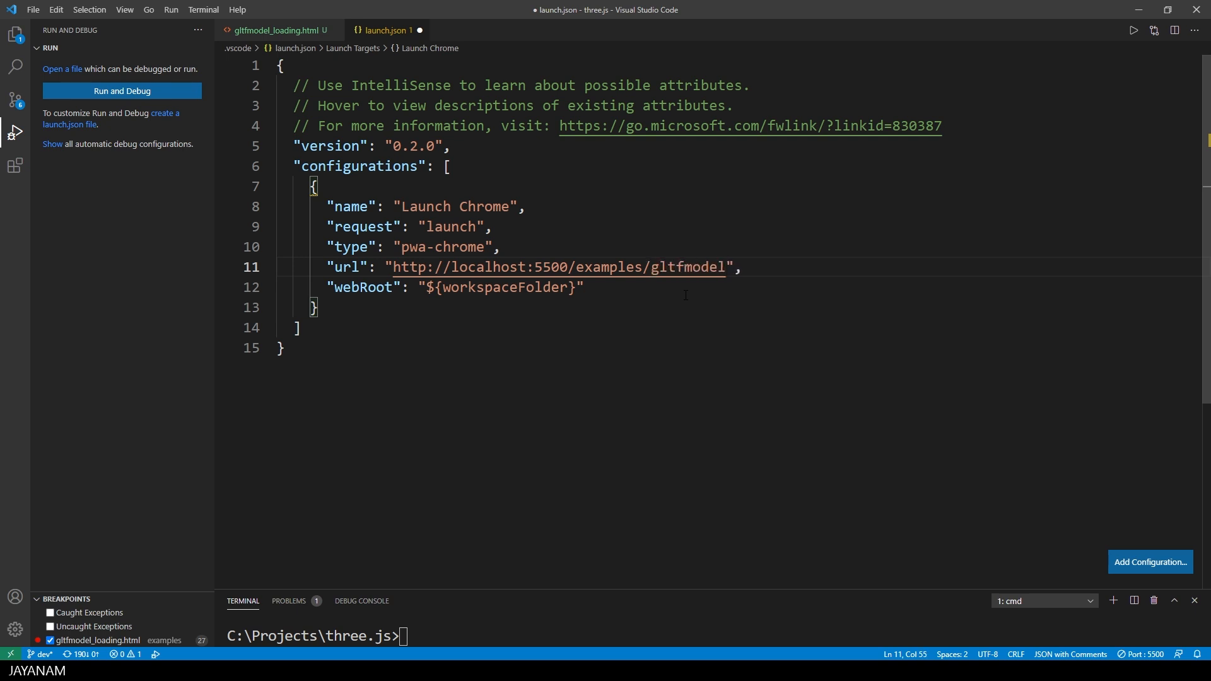
pyautogui.write('_loading.html')
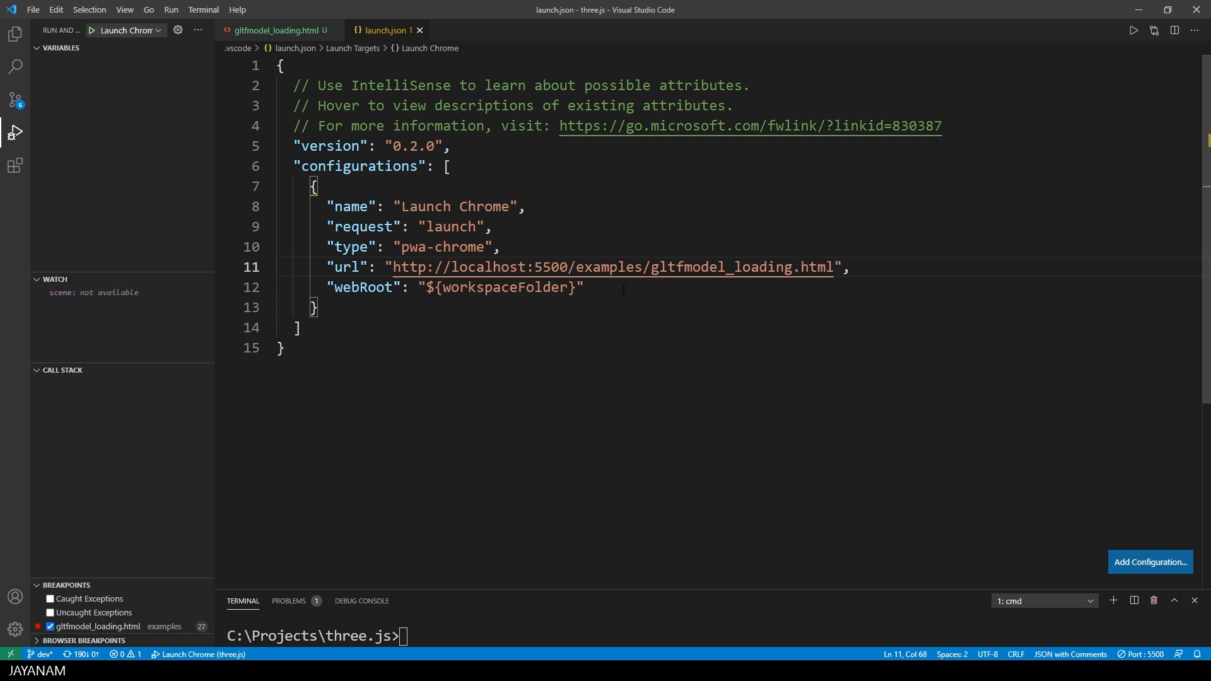
pyautogui.moveTo(92, 30)
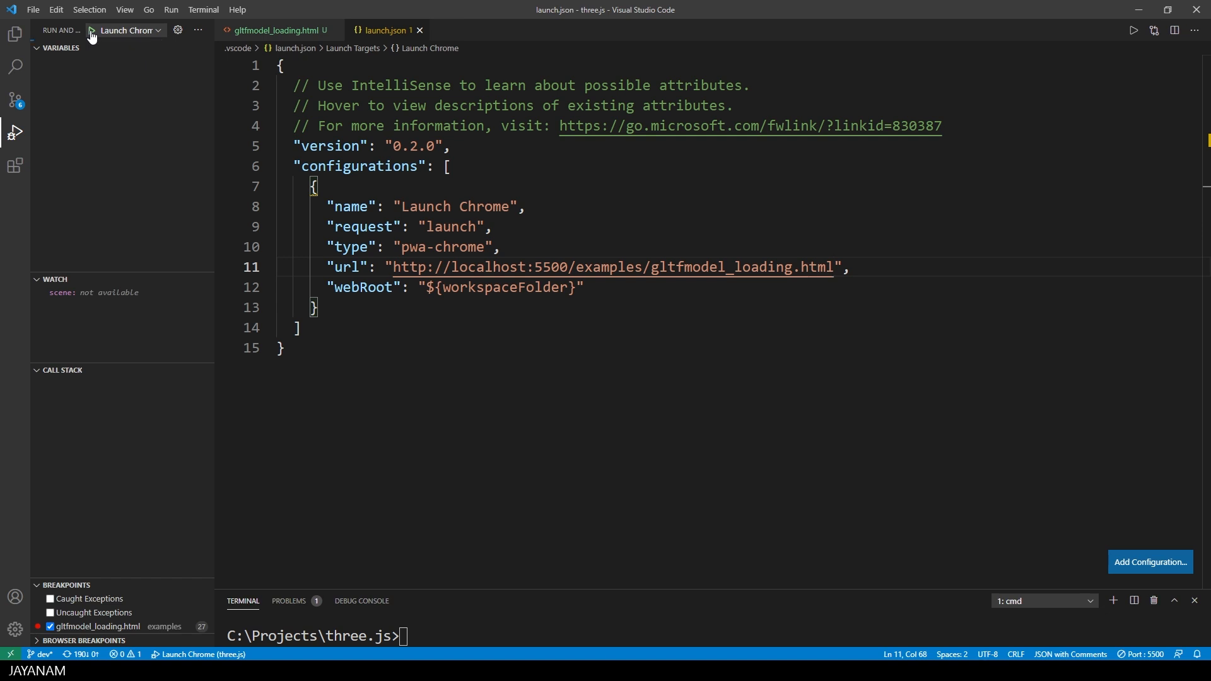
pyautogui.click(91, 30)
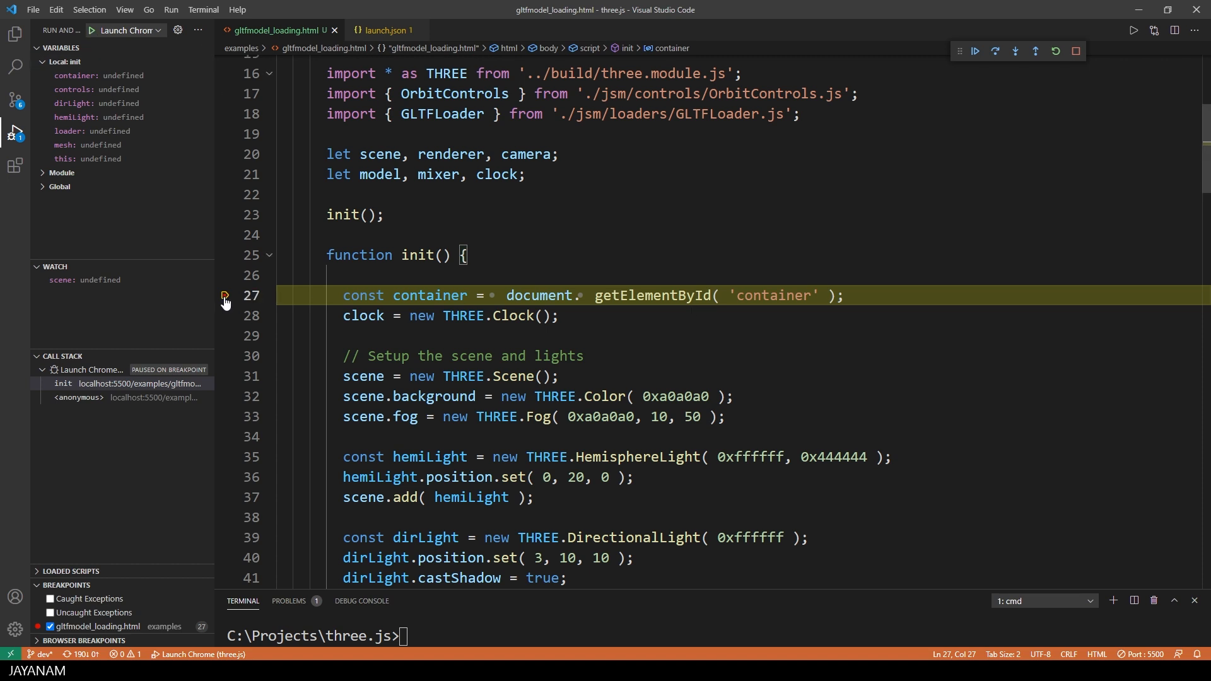
pyautogui.moveTo(756, 372)
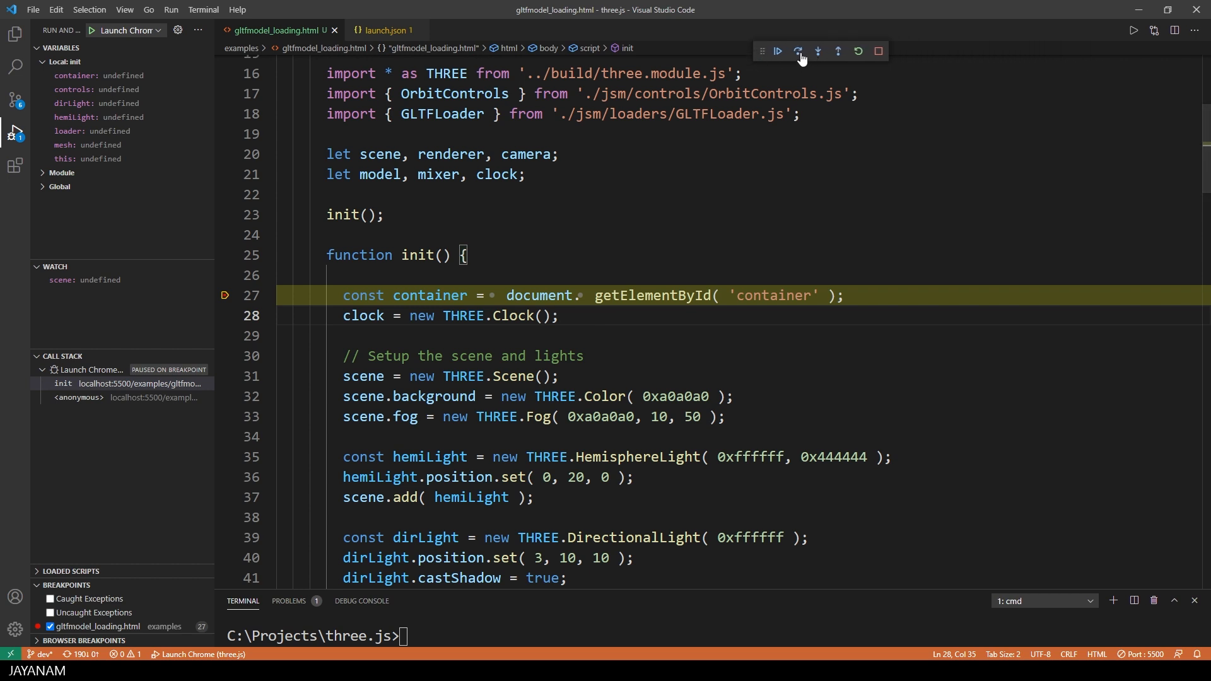
pyautogui.moveTo(802, 53)
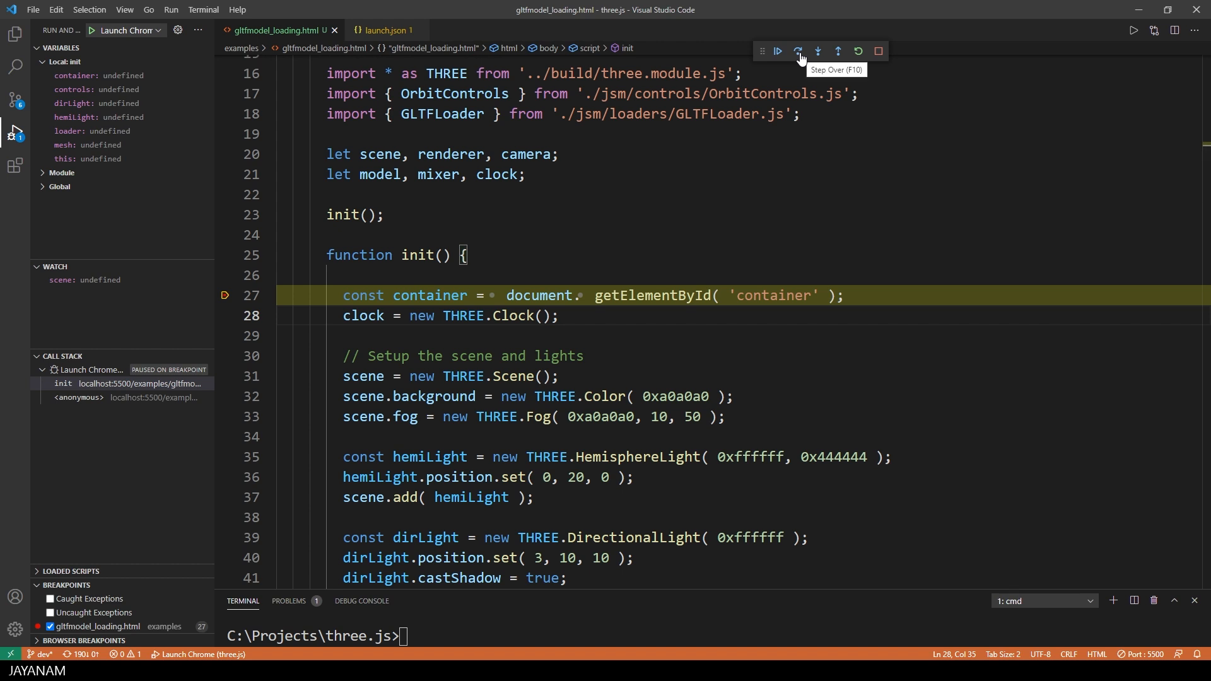
pyautogui.moveTo(818, 52)
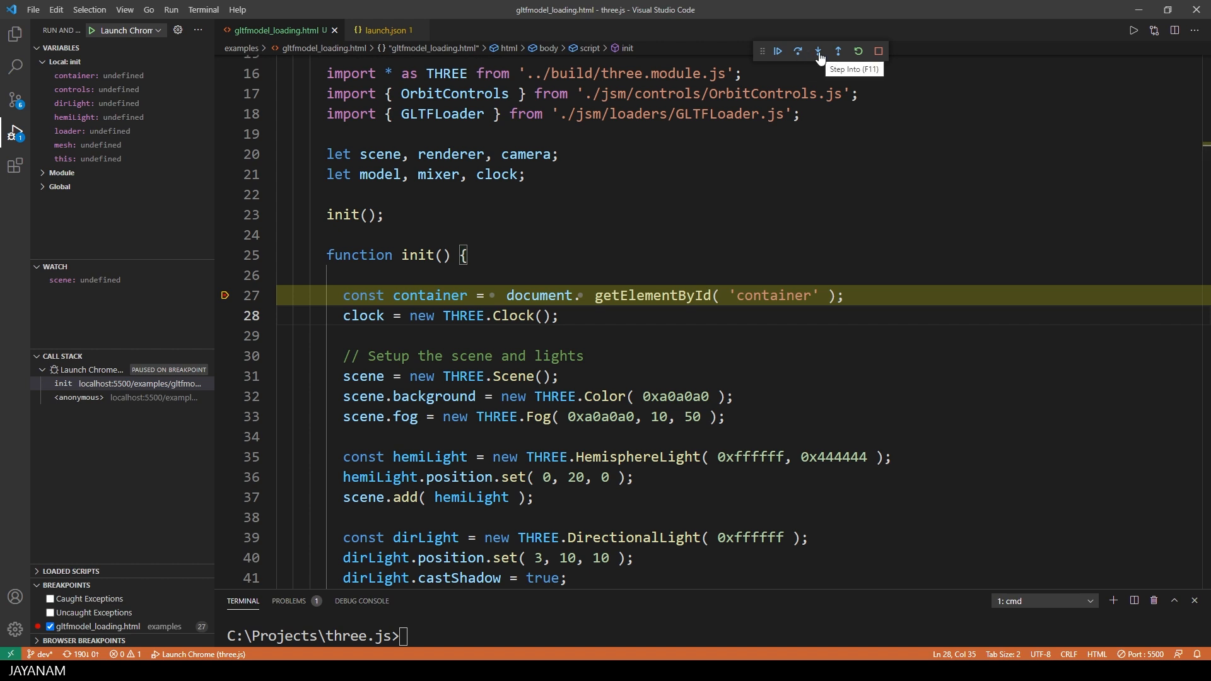
pyautogui.moveTo(838, 51)
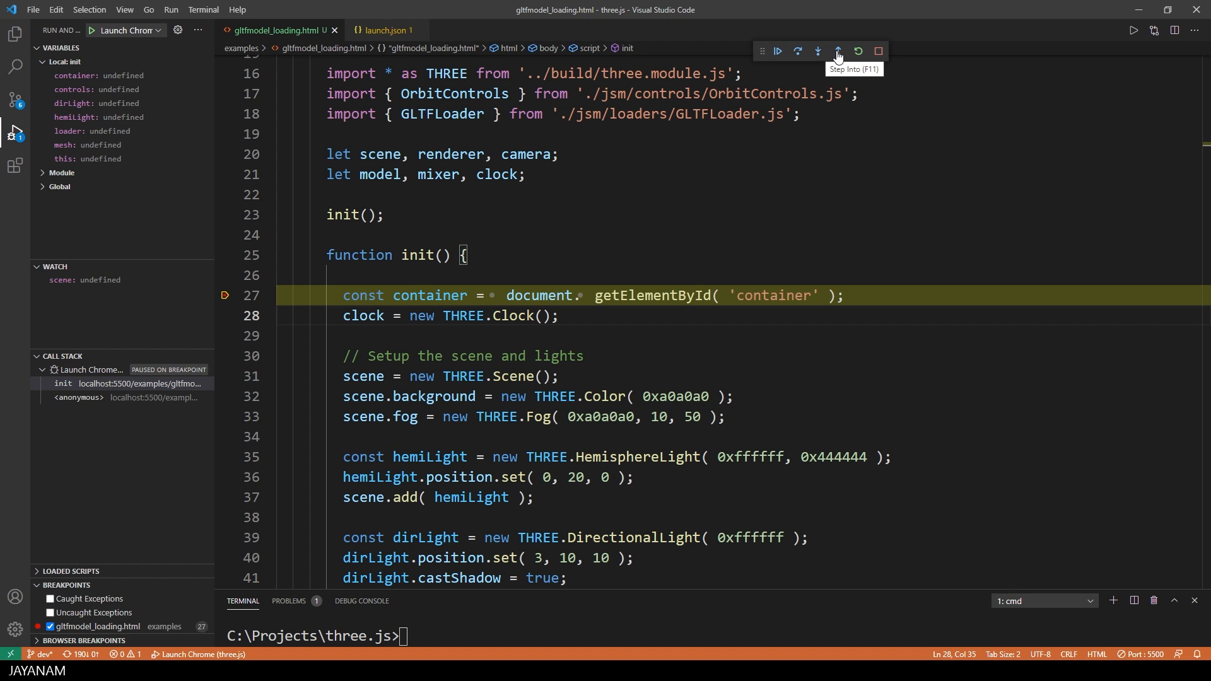
pyautogui.moveTo(838, 52)
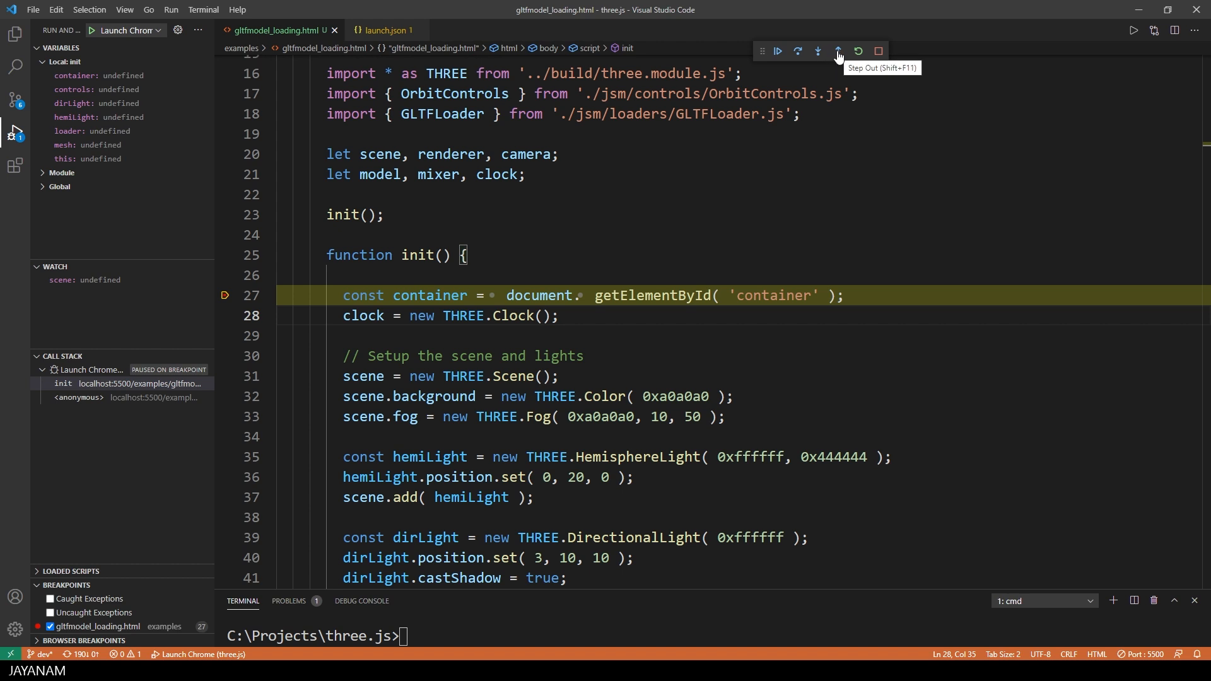
pyautogui.moveTo(881, 53)
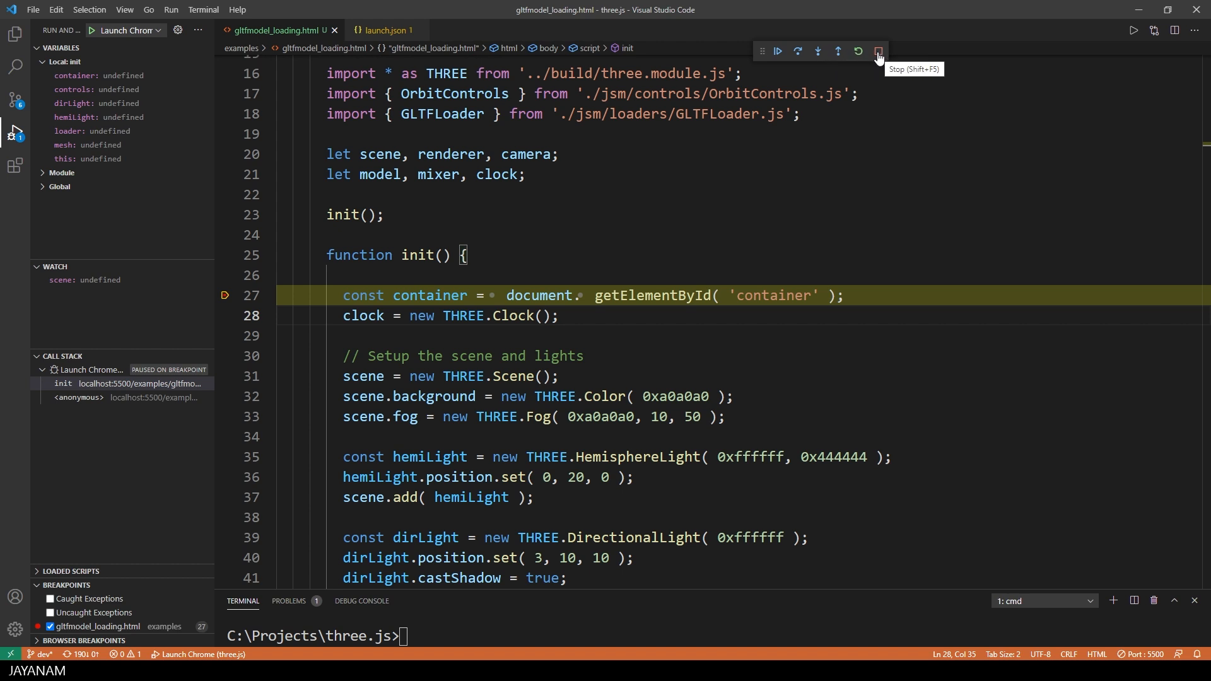
pyautogui.moveTo(778, 51)
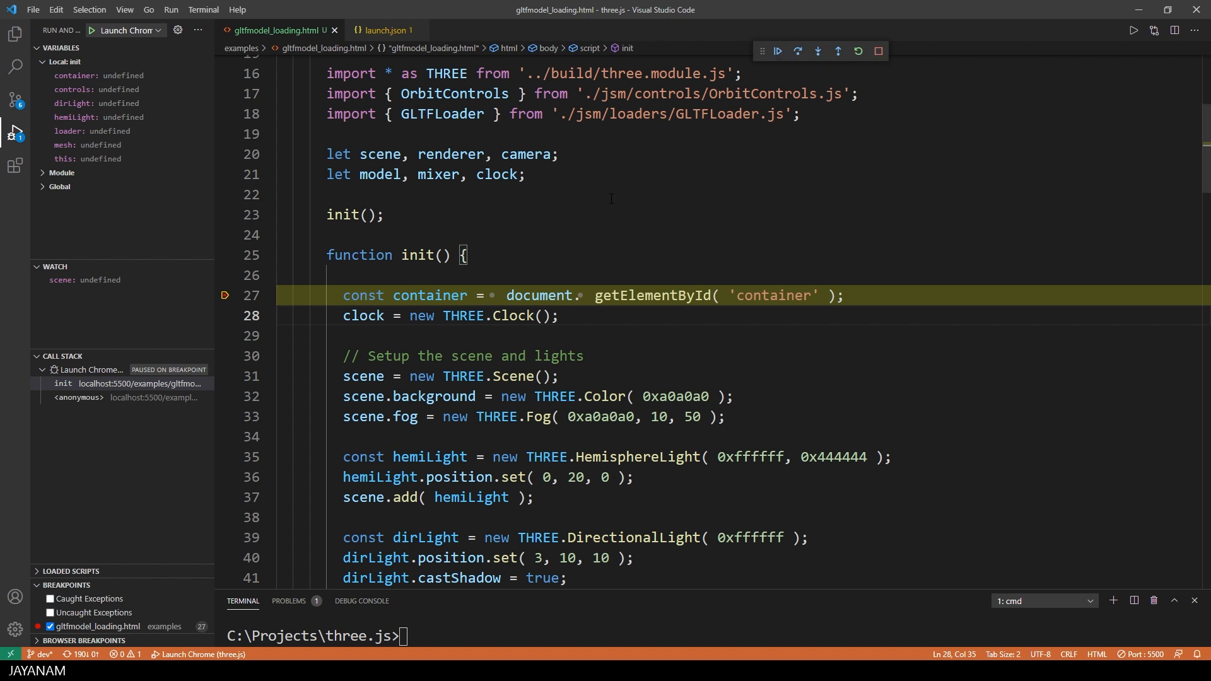
# - Step over to line 31, then expand Module scope and clock (autoStart true, running false)
pyautogui.click(797, 51)
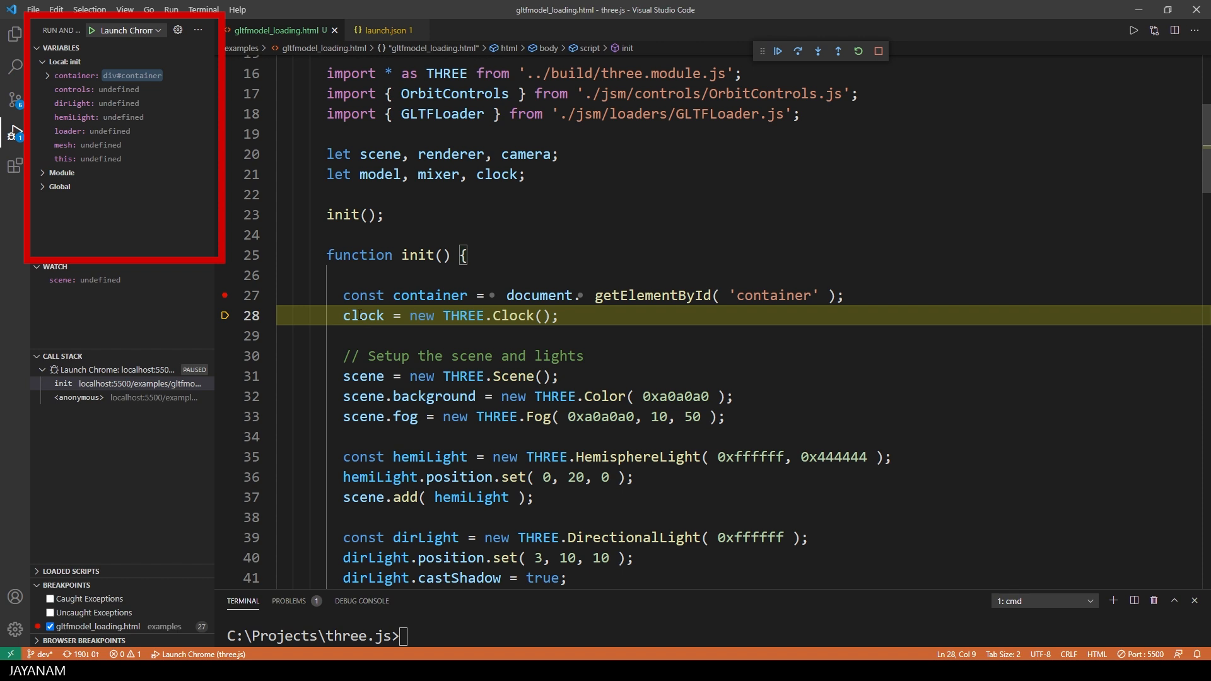
pyautogui.click(804, 51)
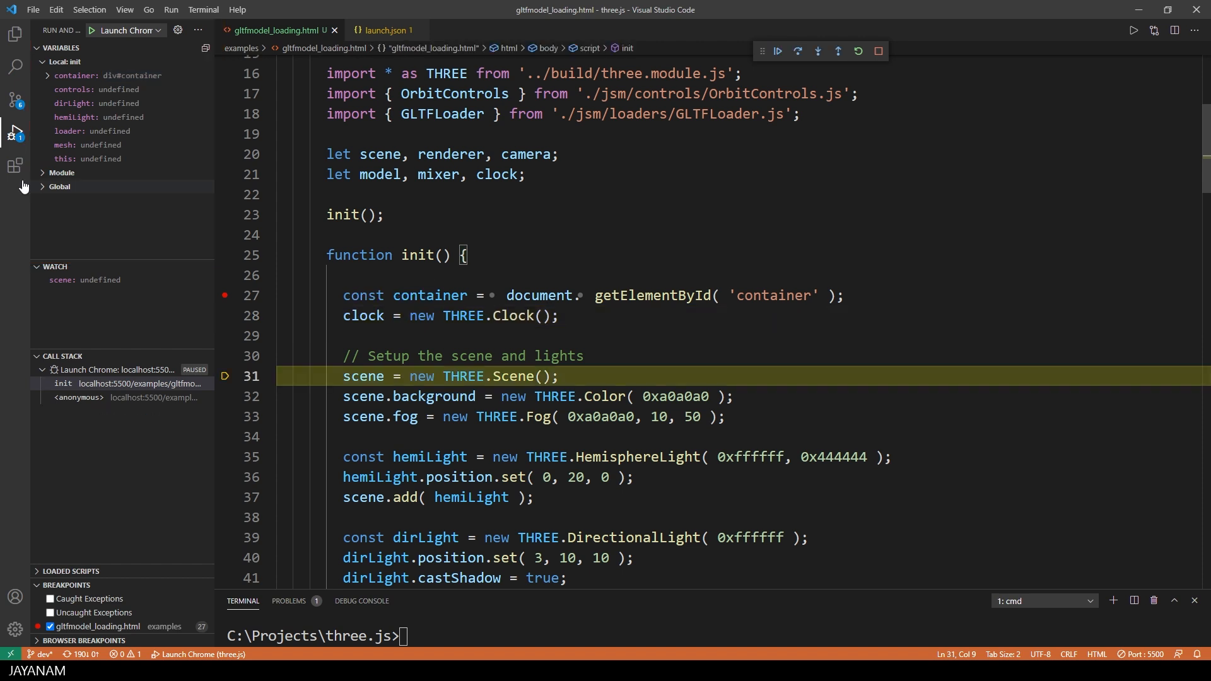
pyautogui.click(62, 173)
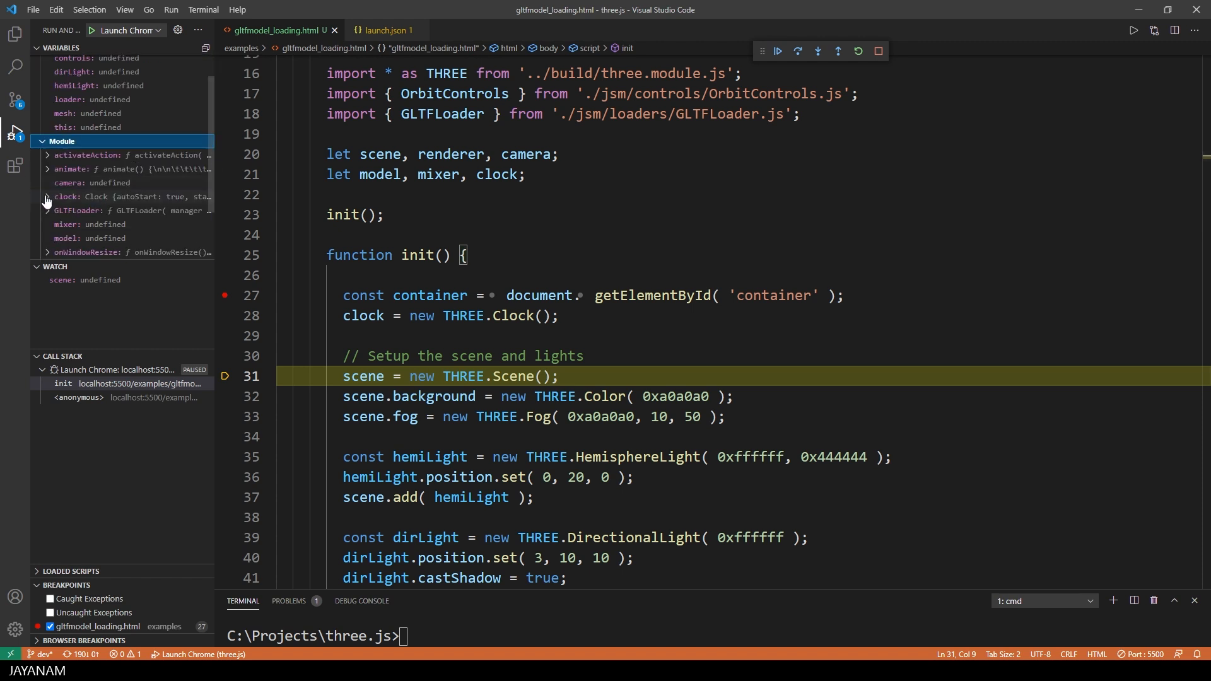
pyautogui.click(48, 196)
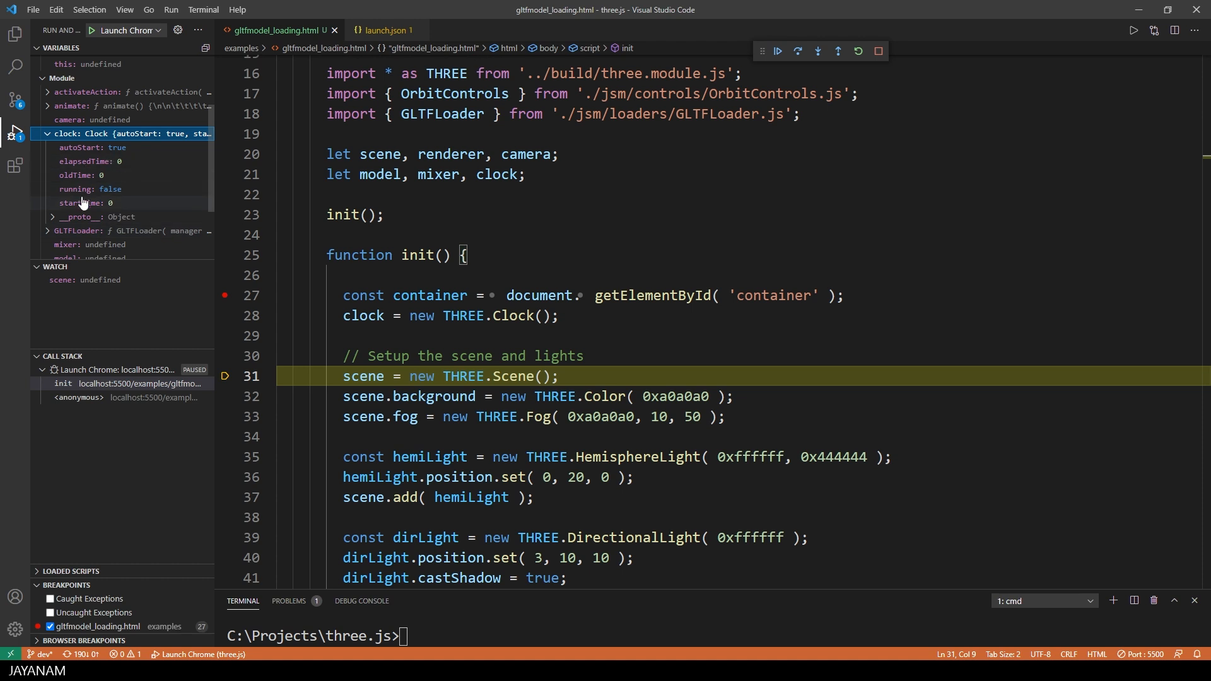
pyautogui.moveTo(165, 190)
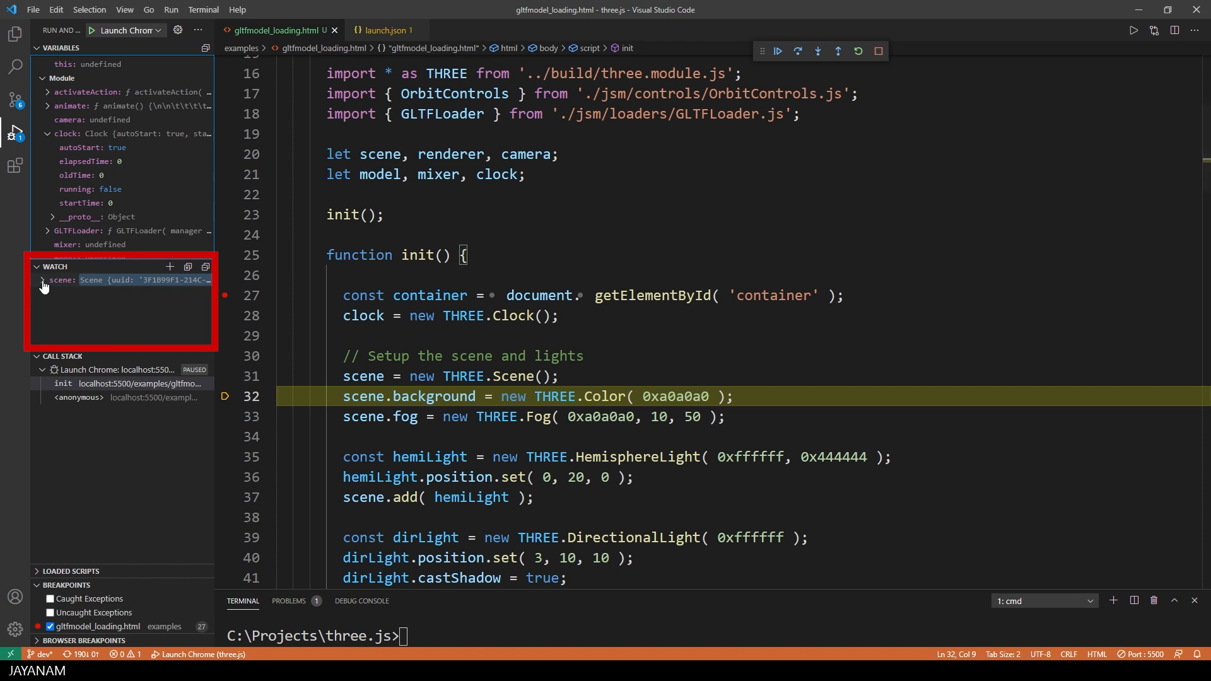
pyautogui.click(40, 281)
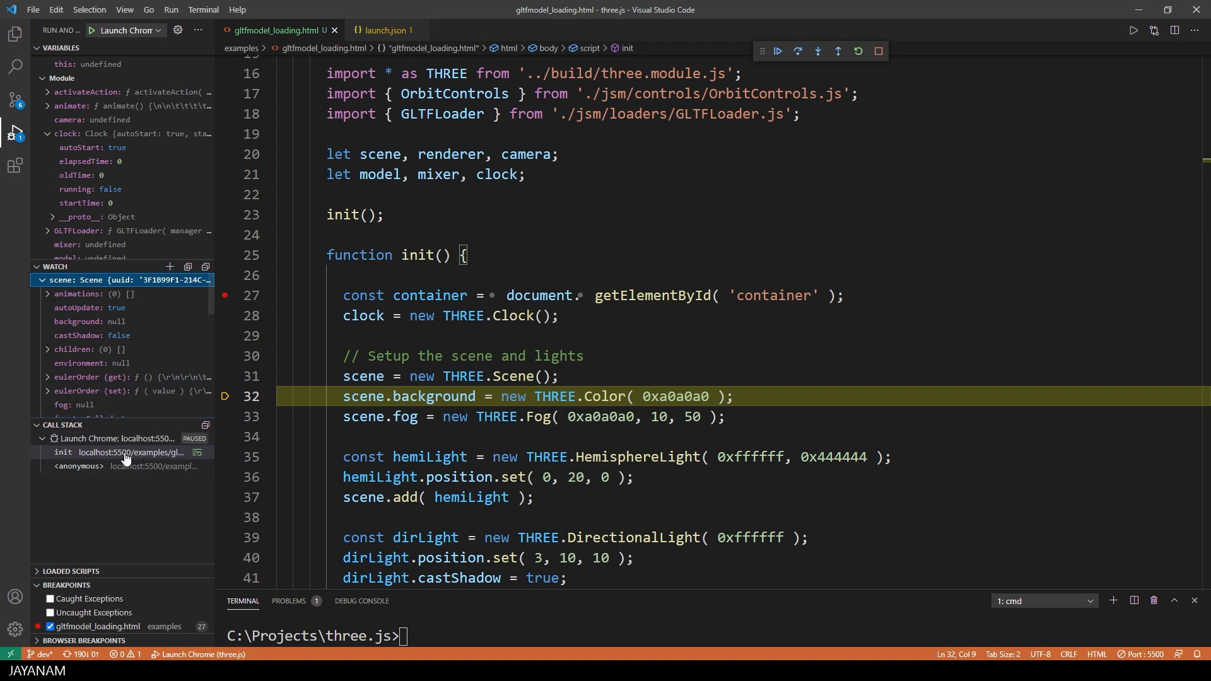
pyautogui.click(41, 280)
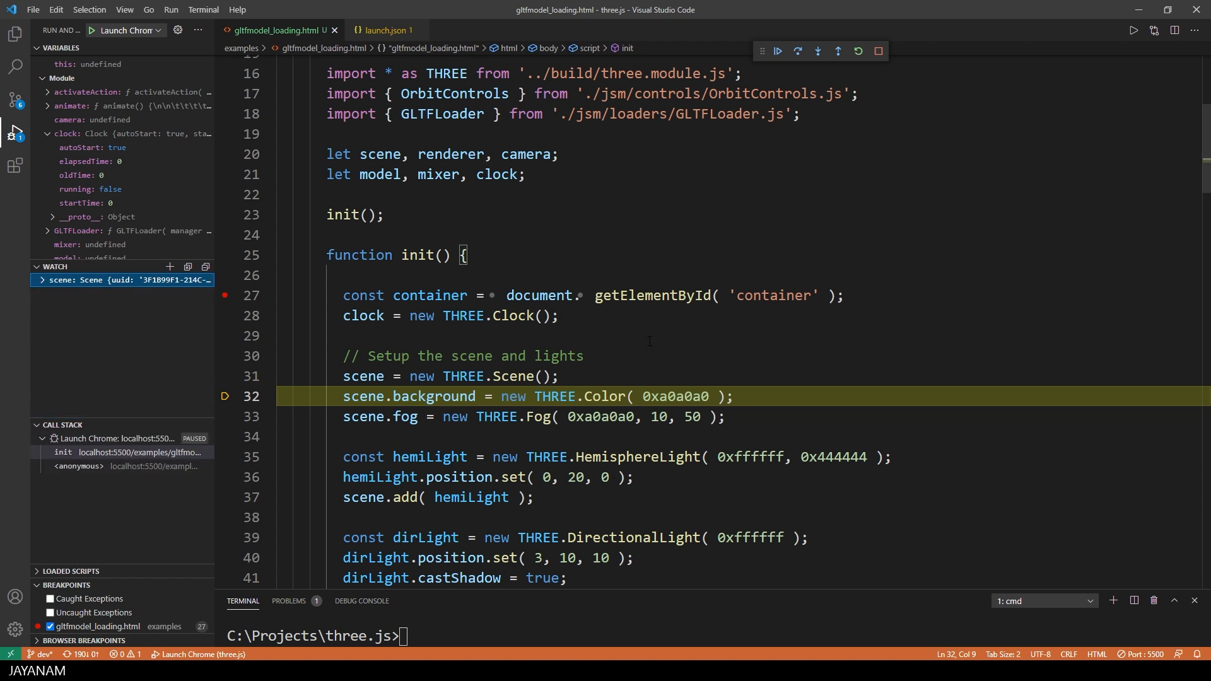
pyautogui.scroll(-3)
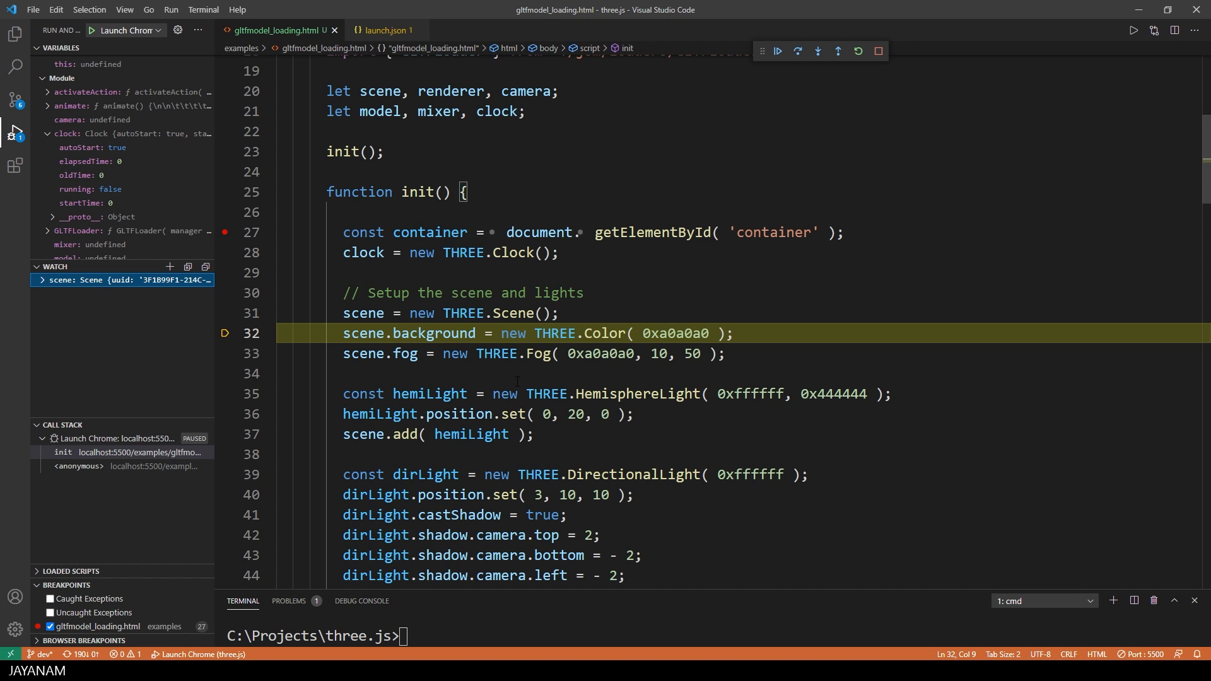
# - Add hemiLight to the Watch pane and expand its HemisphereLight properties
pyautogui.click(801, 51)
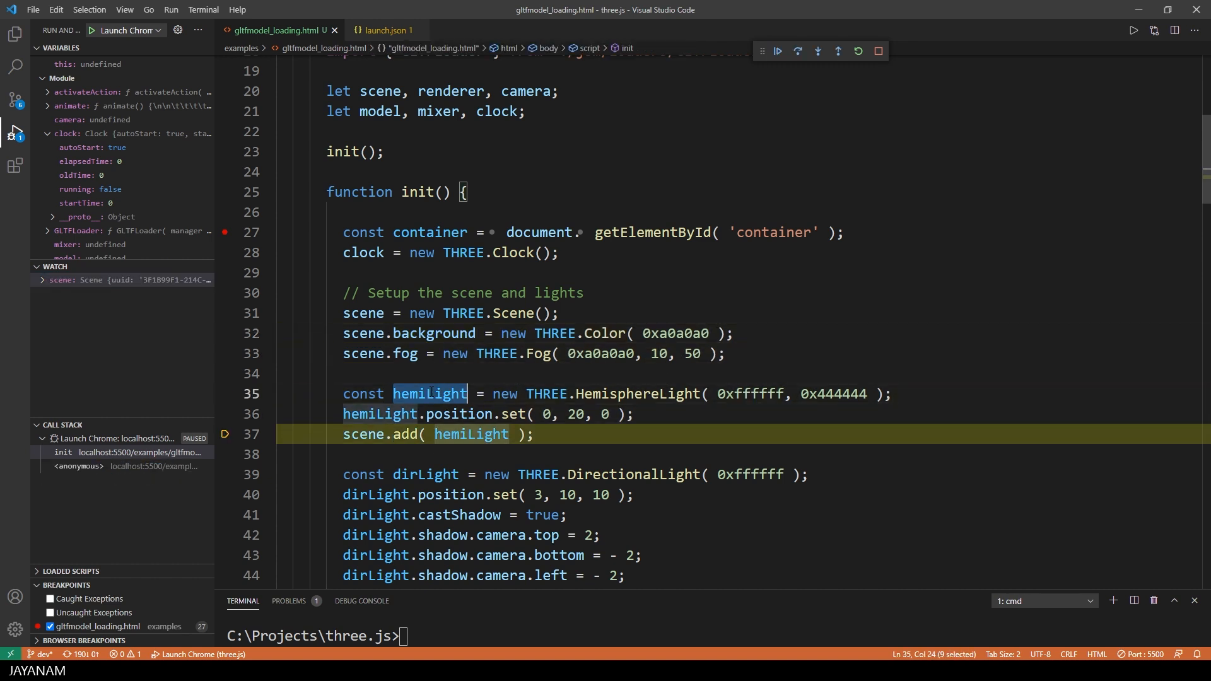
pyautogui.rightClick(430, 394)
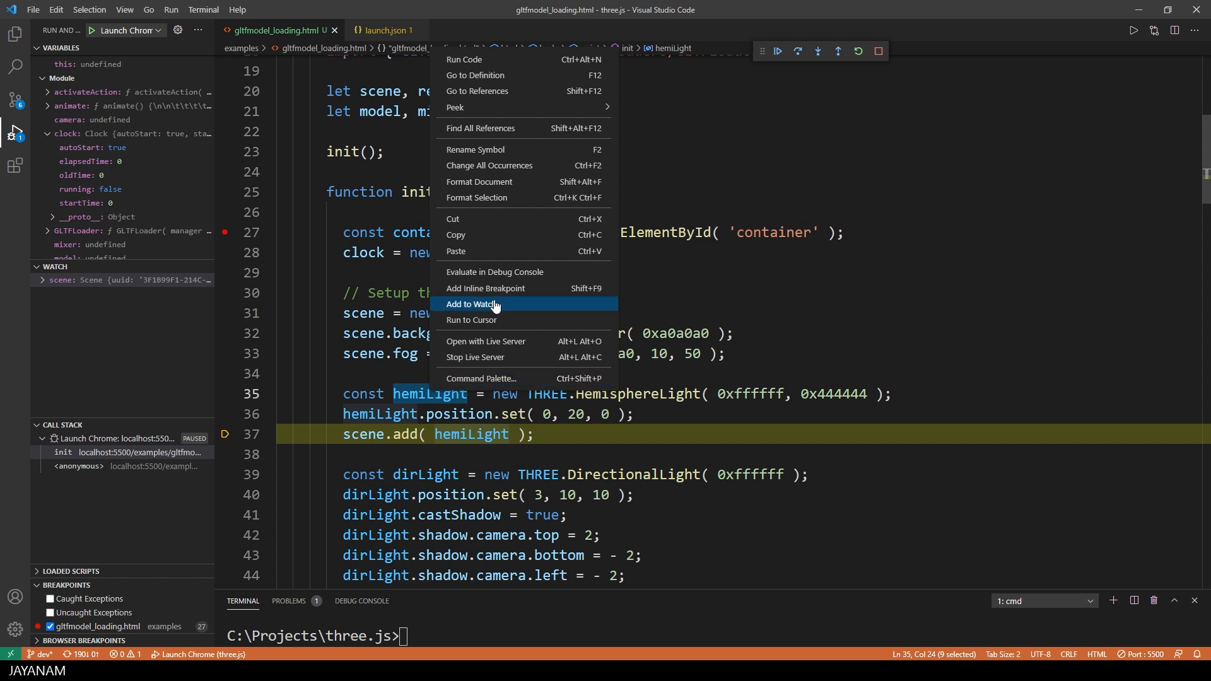
pyautogui.click(473, 304)
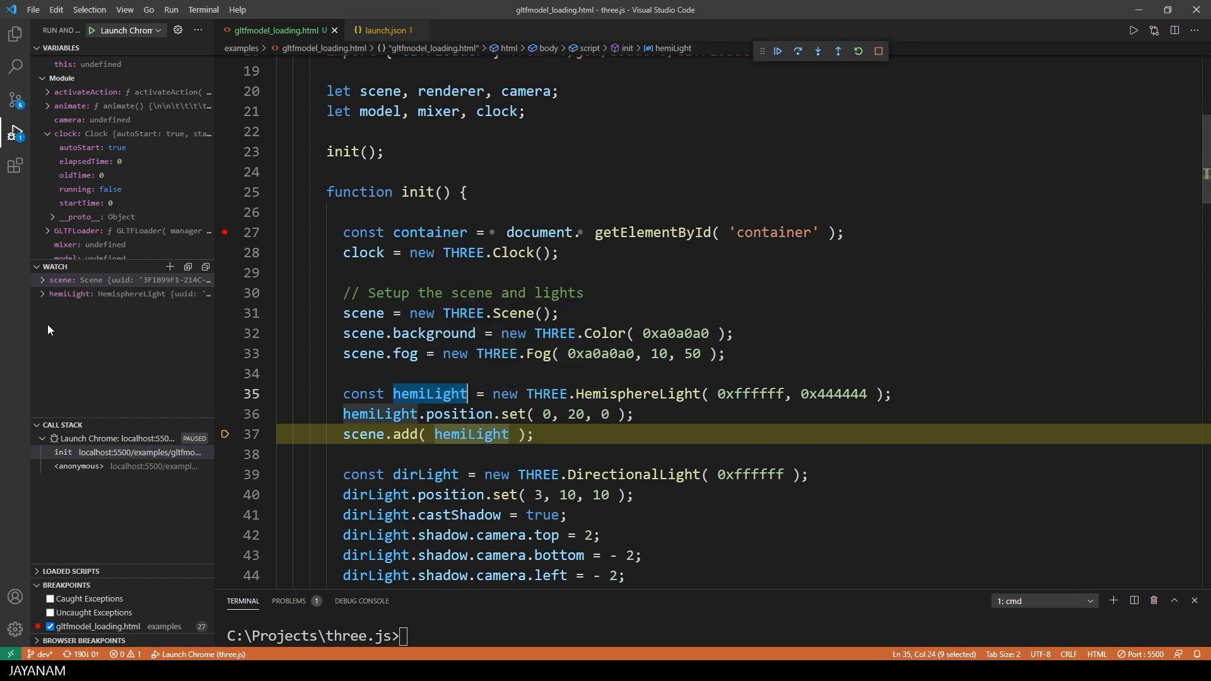
pyautogui.click(37, 294)
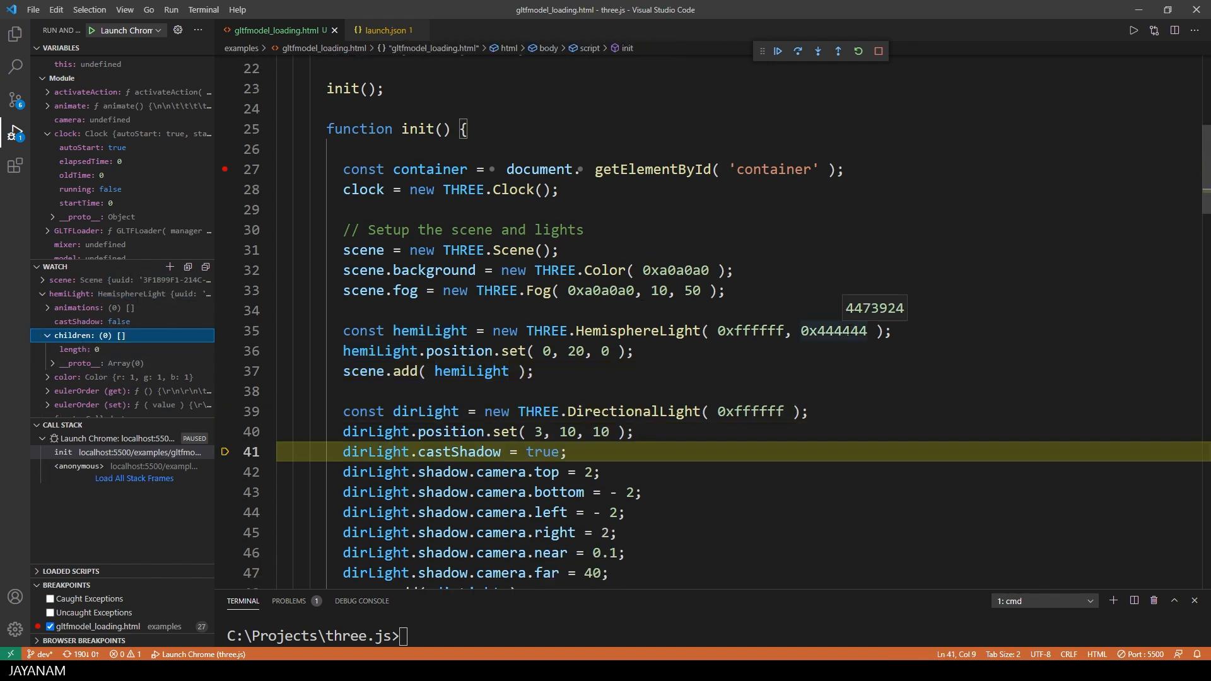
# - Step over to line 43, then continue so scene and hemiLight become unavailable
pyautogui.click(798, 51)
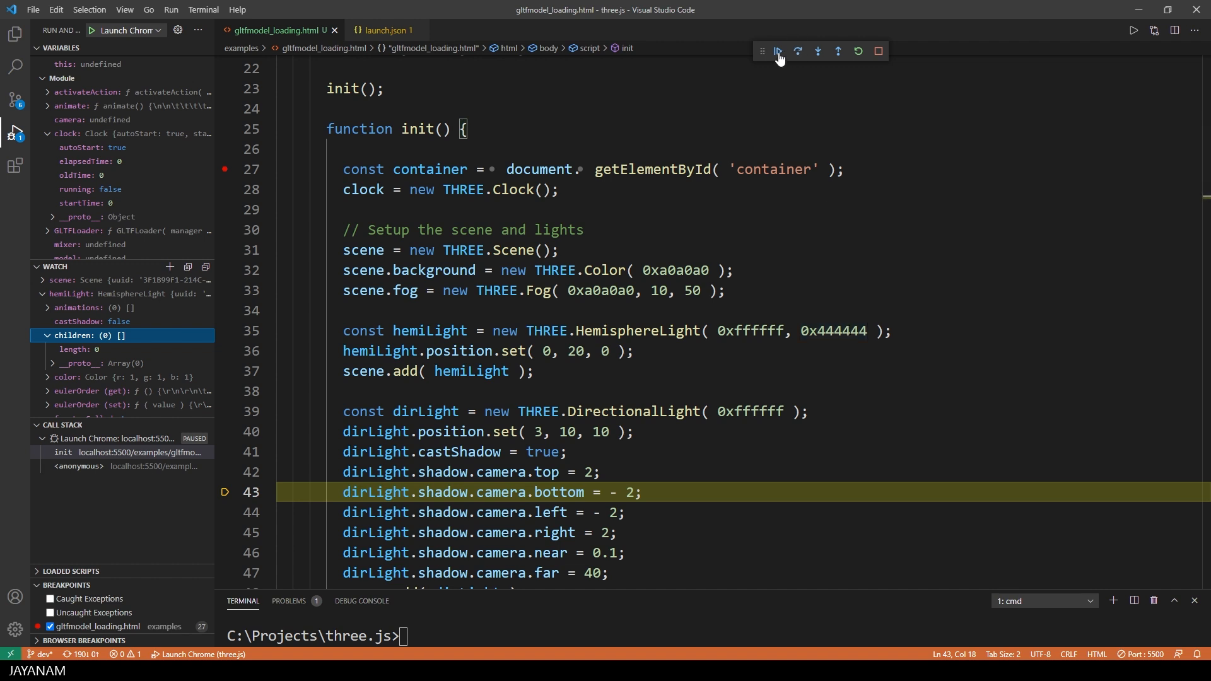
pyautogui.click(777, 51)
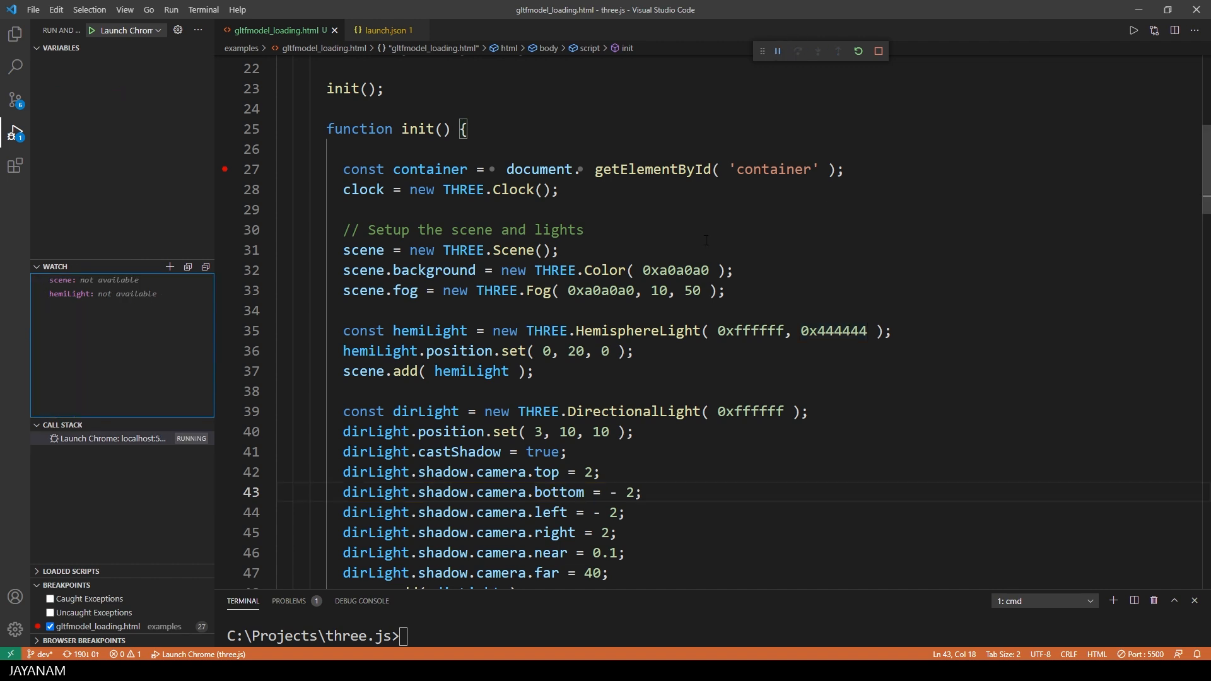